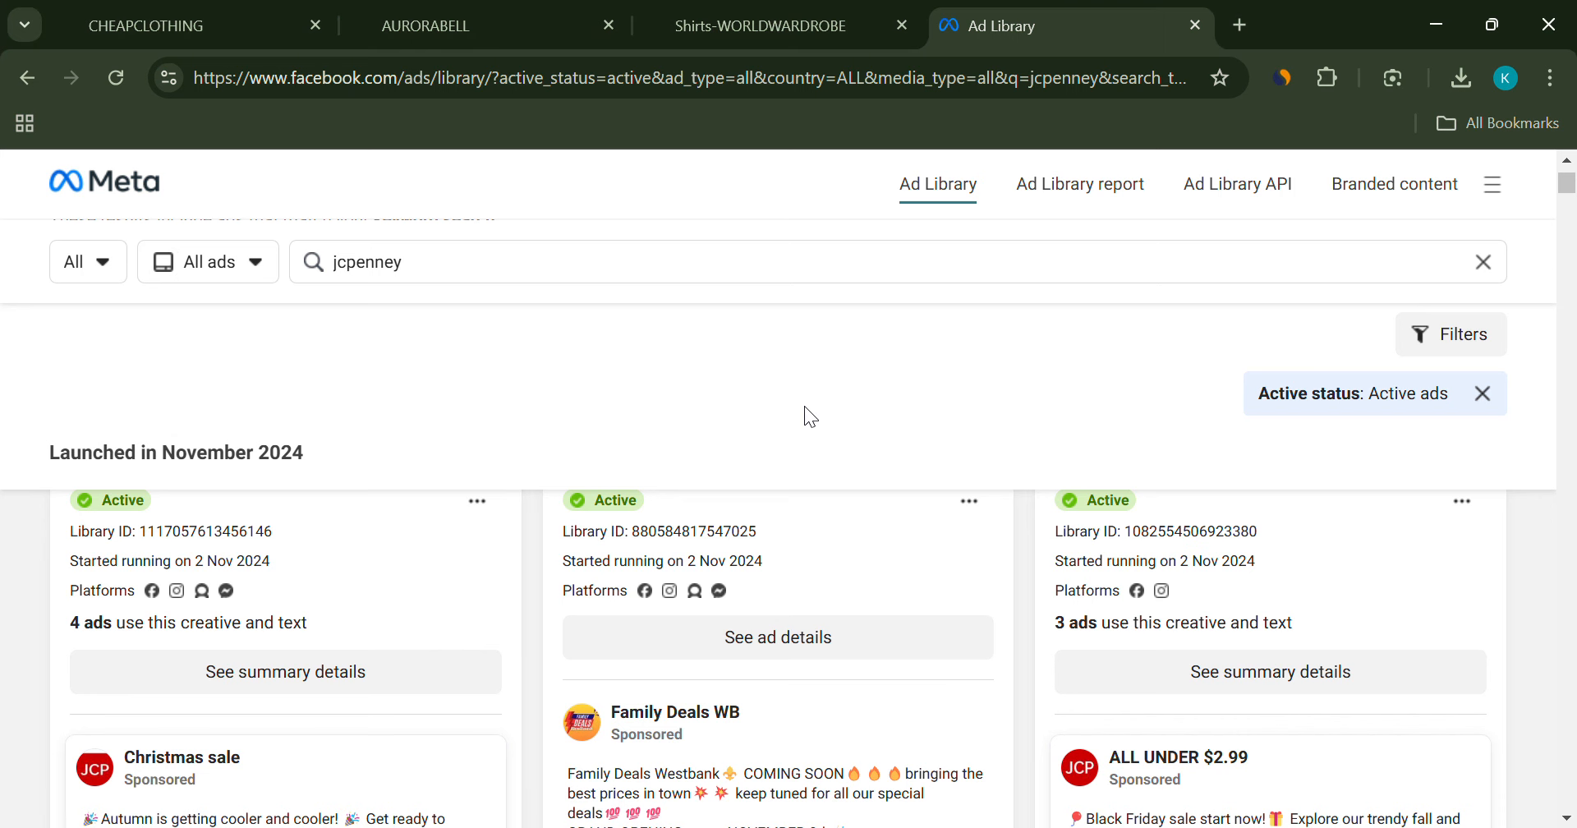
mouse_move(588, 620)
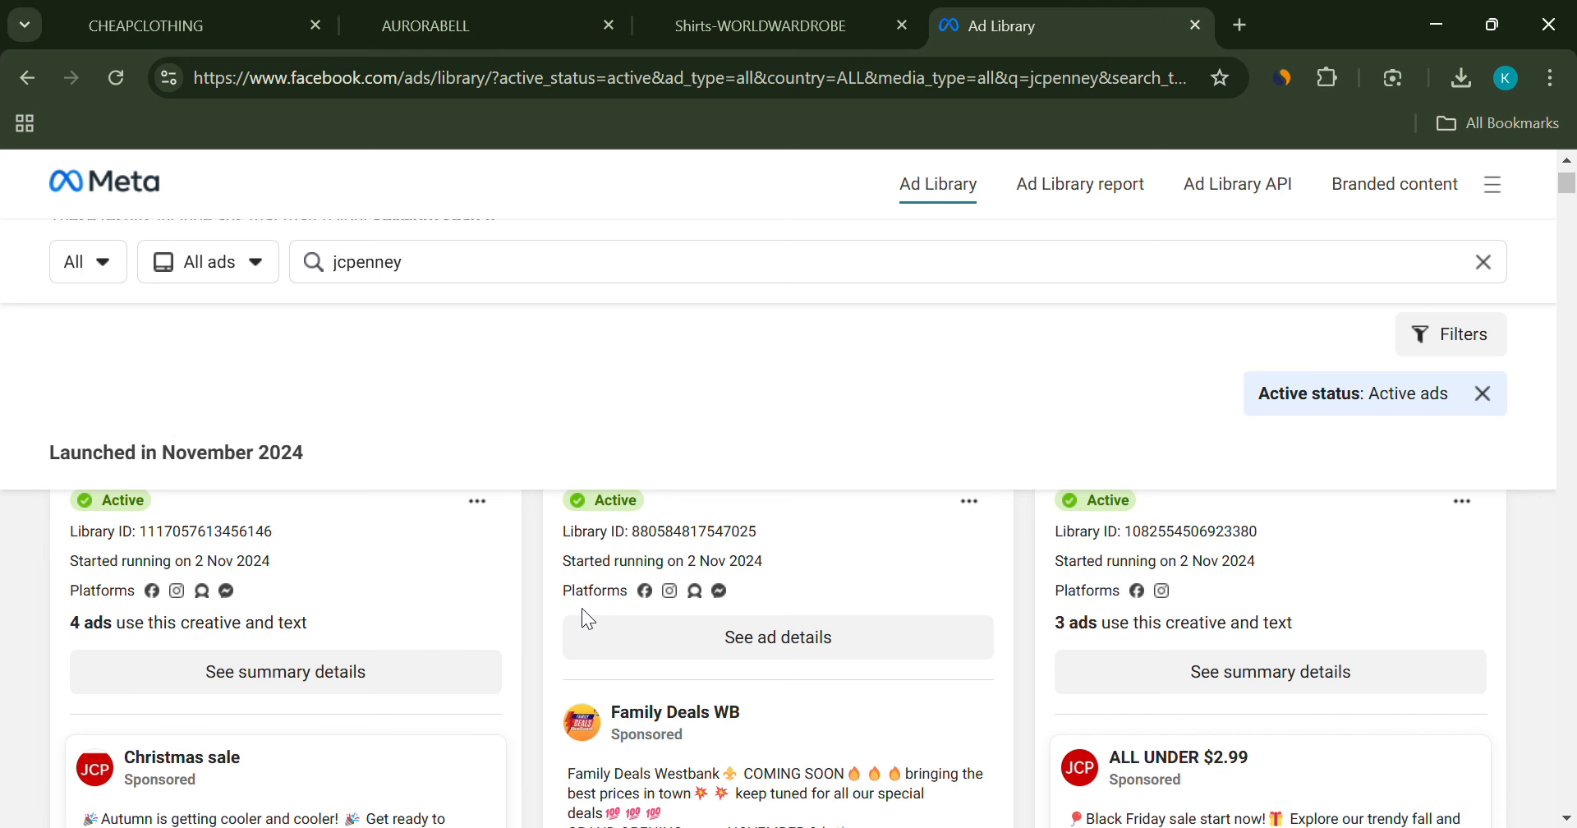
- Scroll down through the store's Contact Us page to its worldwardrobe.site support email
scroll("down", 3)
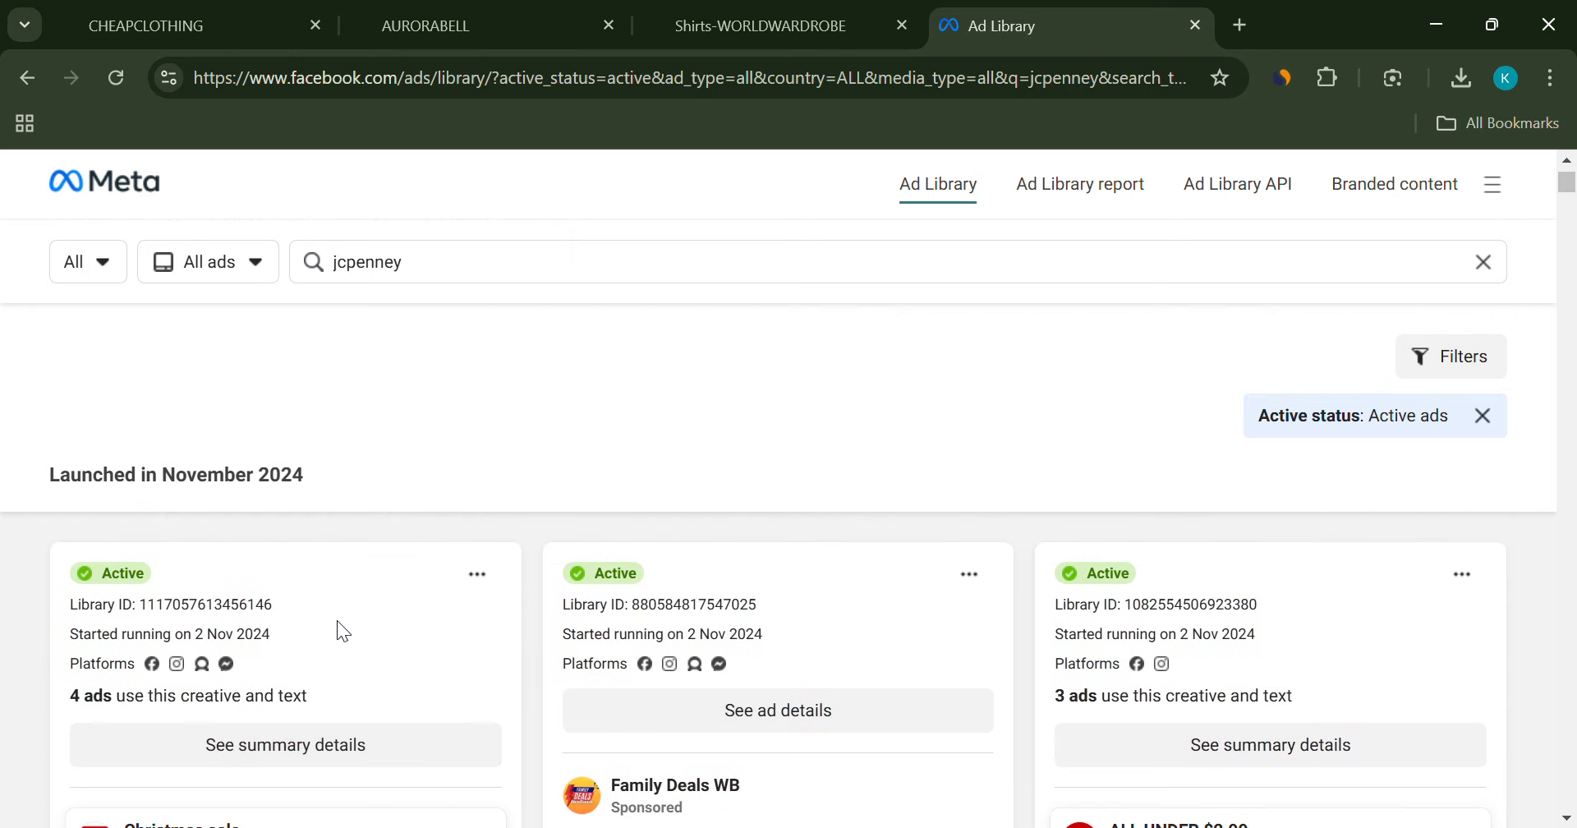
scroll("down", 3)
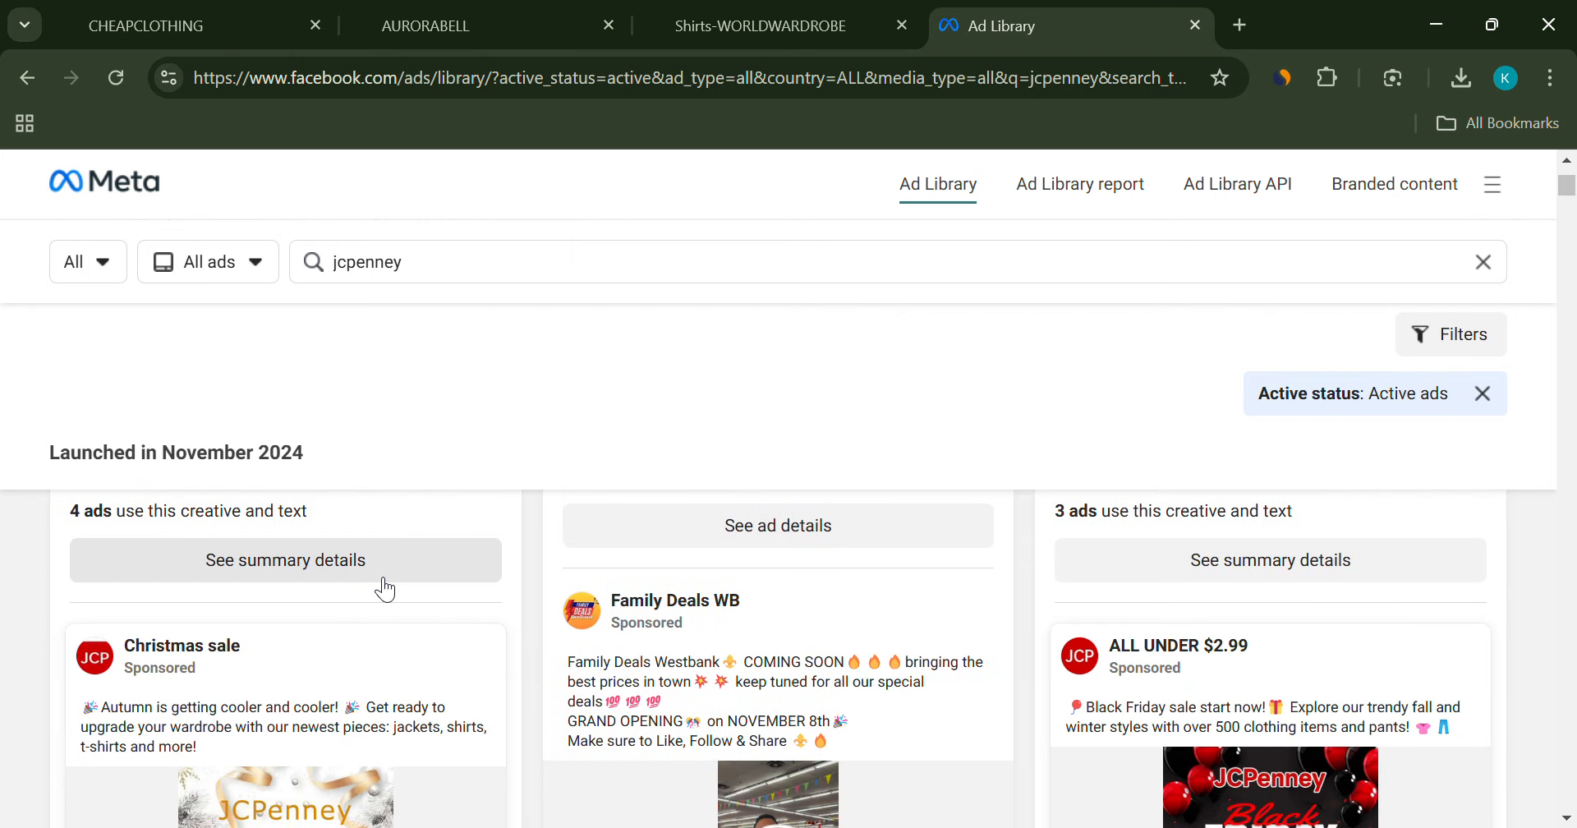
scroll("down", 3)
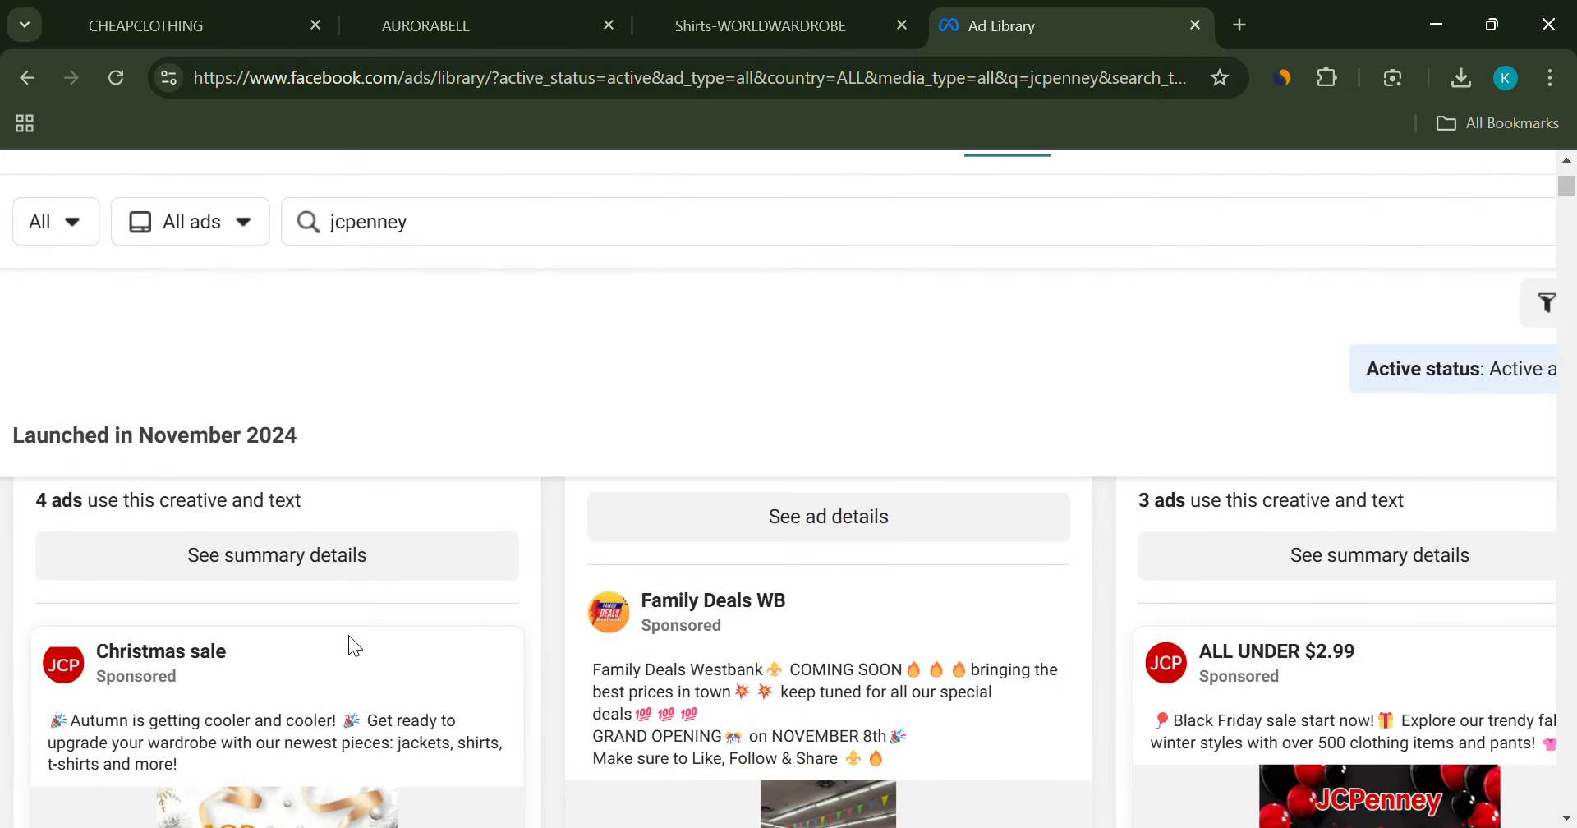
scroll("down", 3)
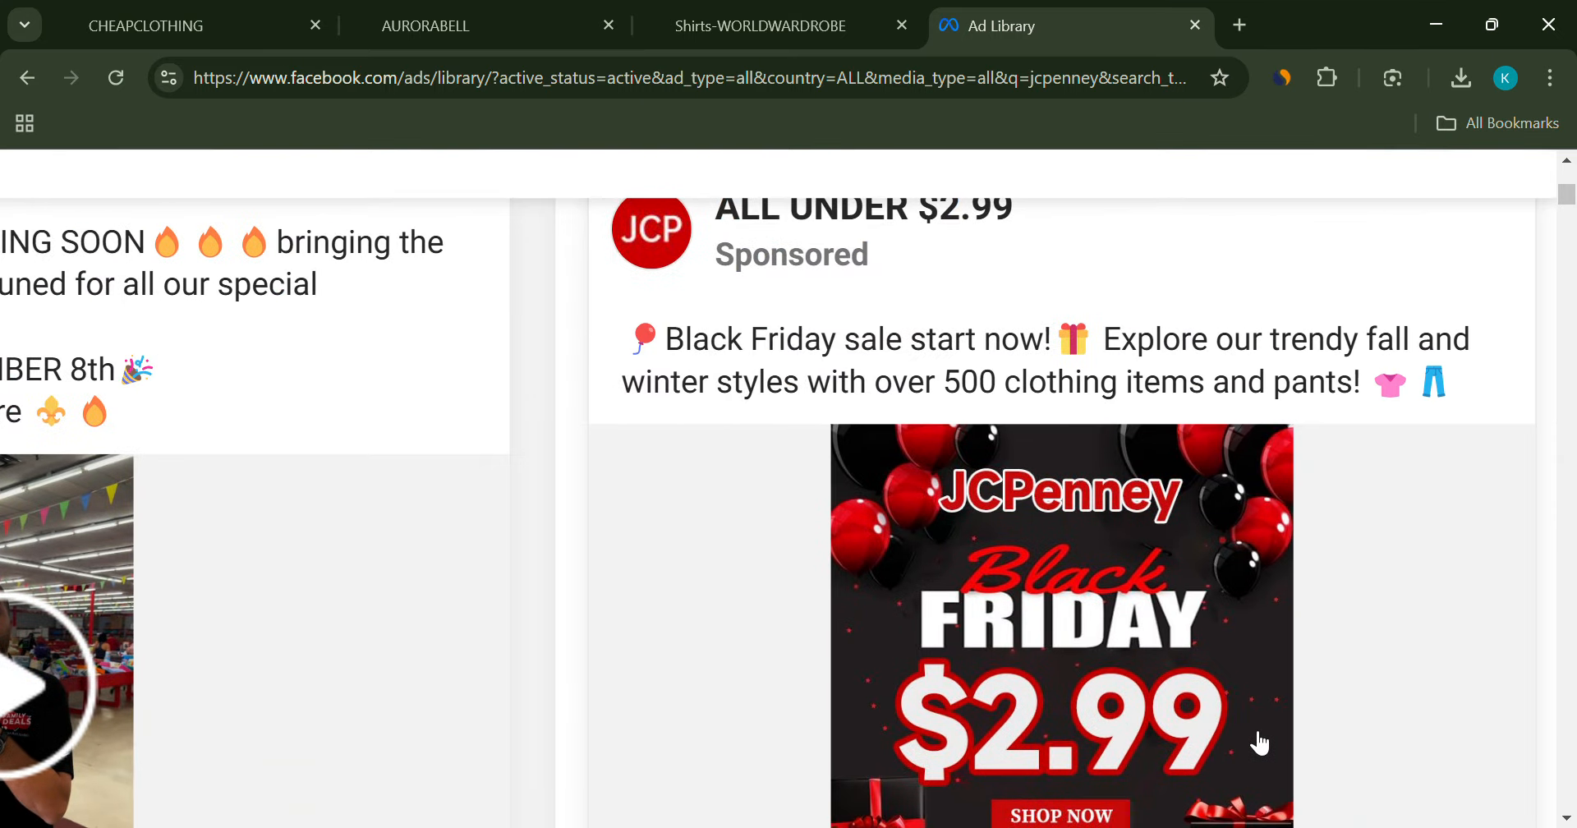
scroll("down", 3)
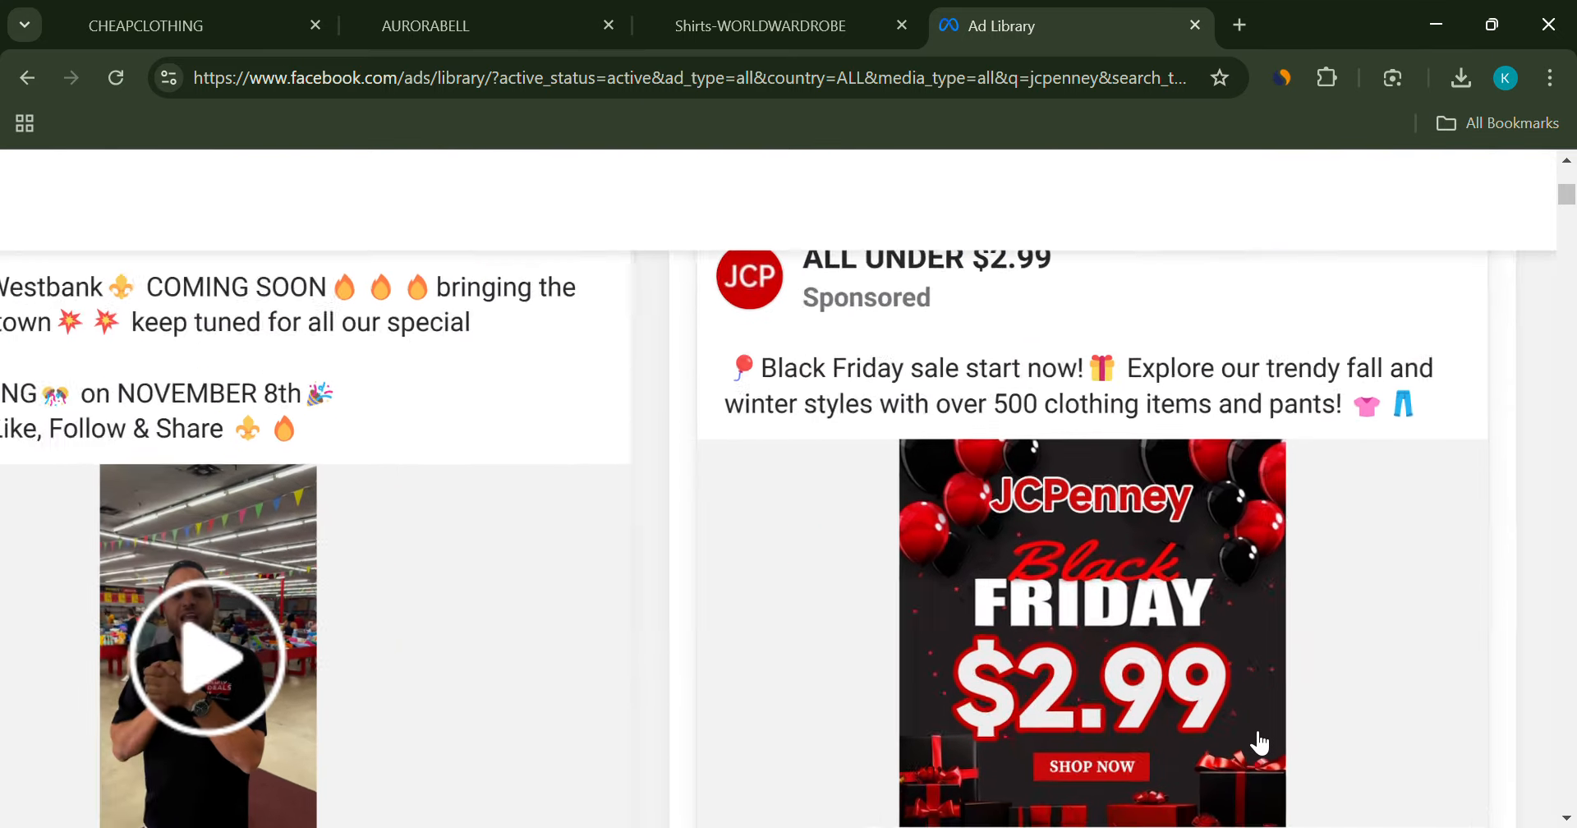
scroll("down", 3)
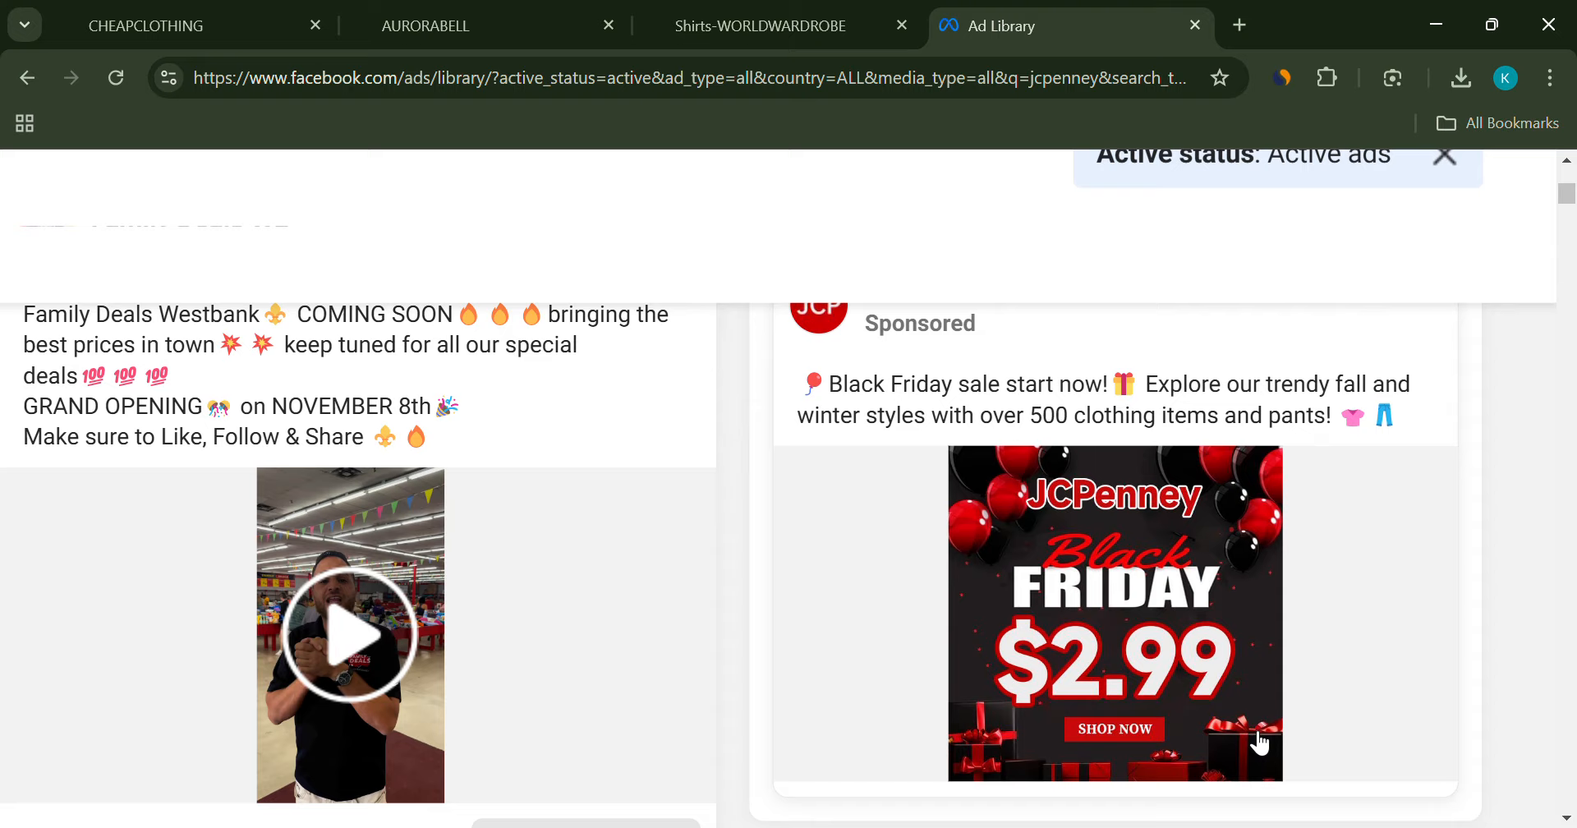
scroll("down", 3)
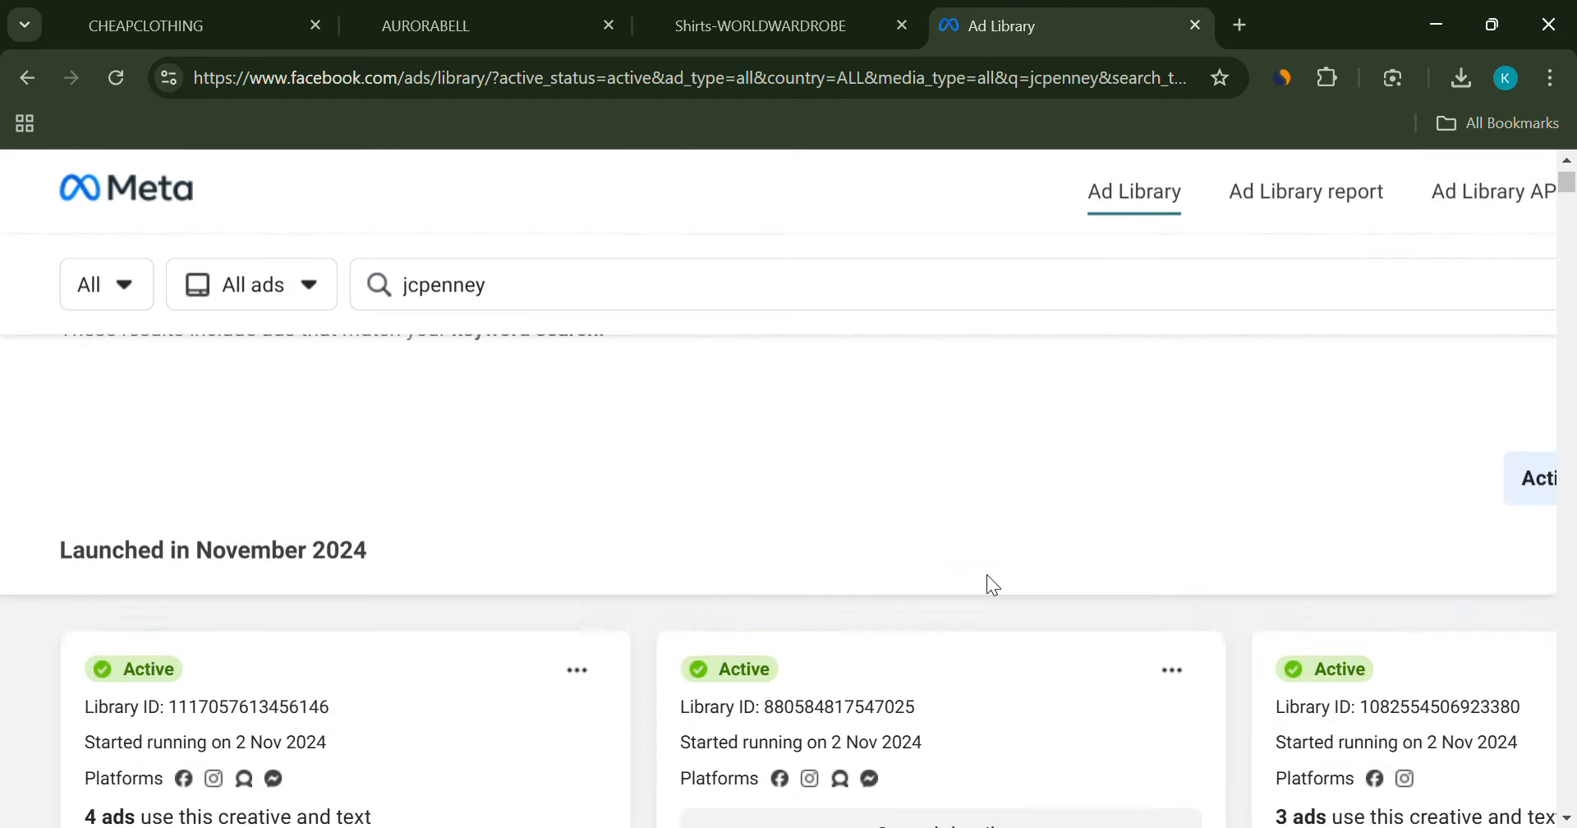
scroll("down", 3)
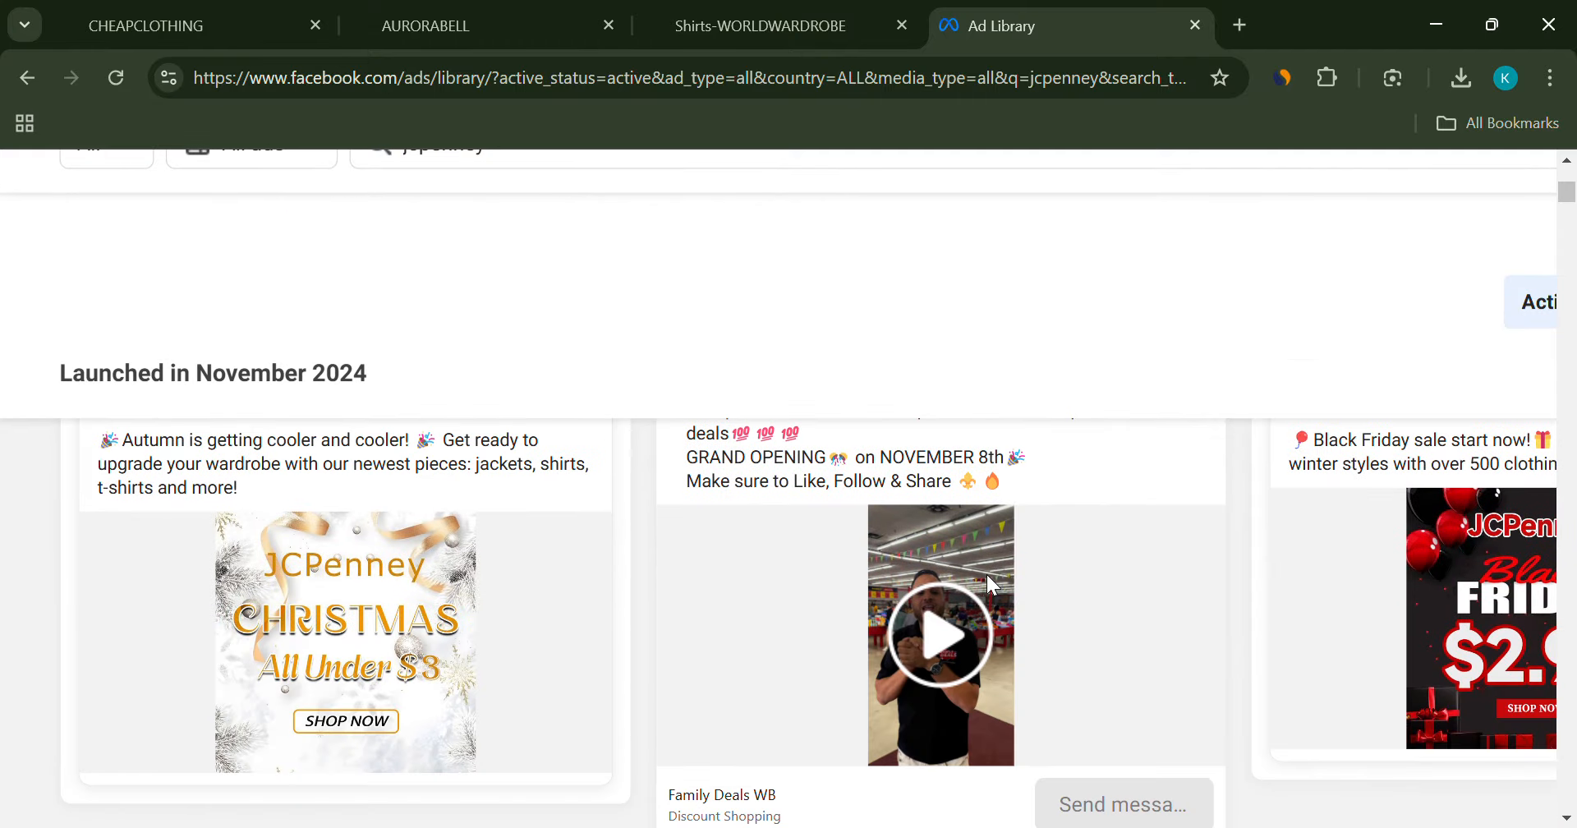
scroll("down", 3)
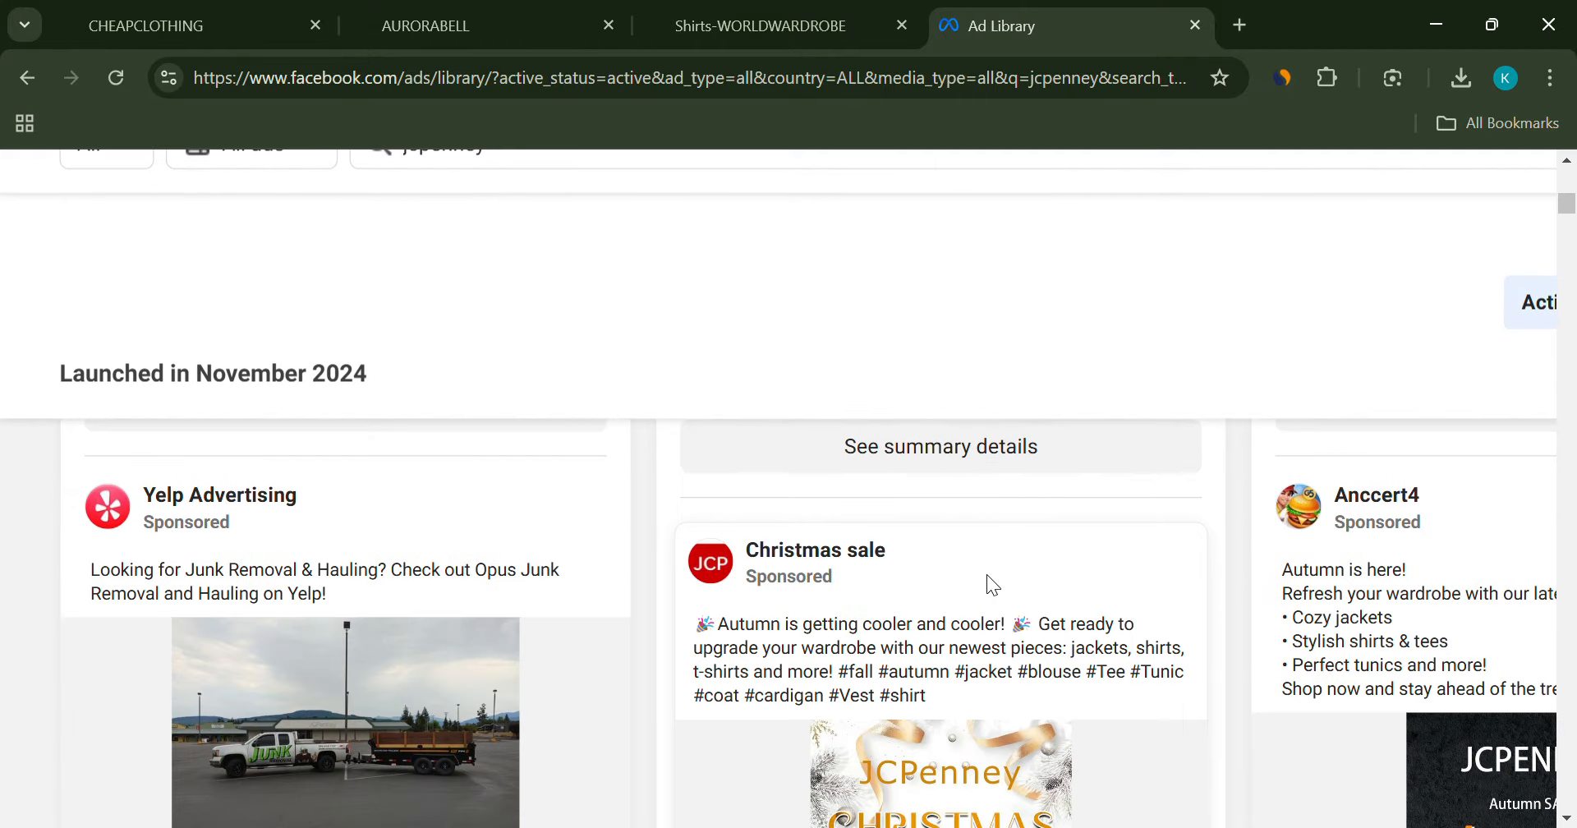
scroll("down", 3)
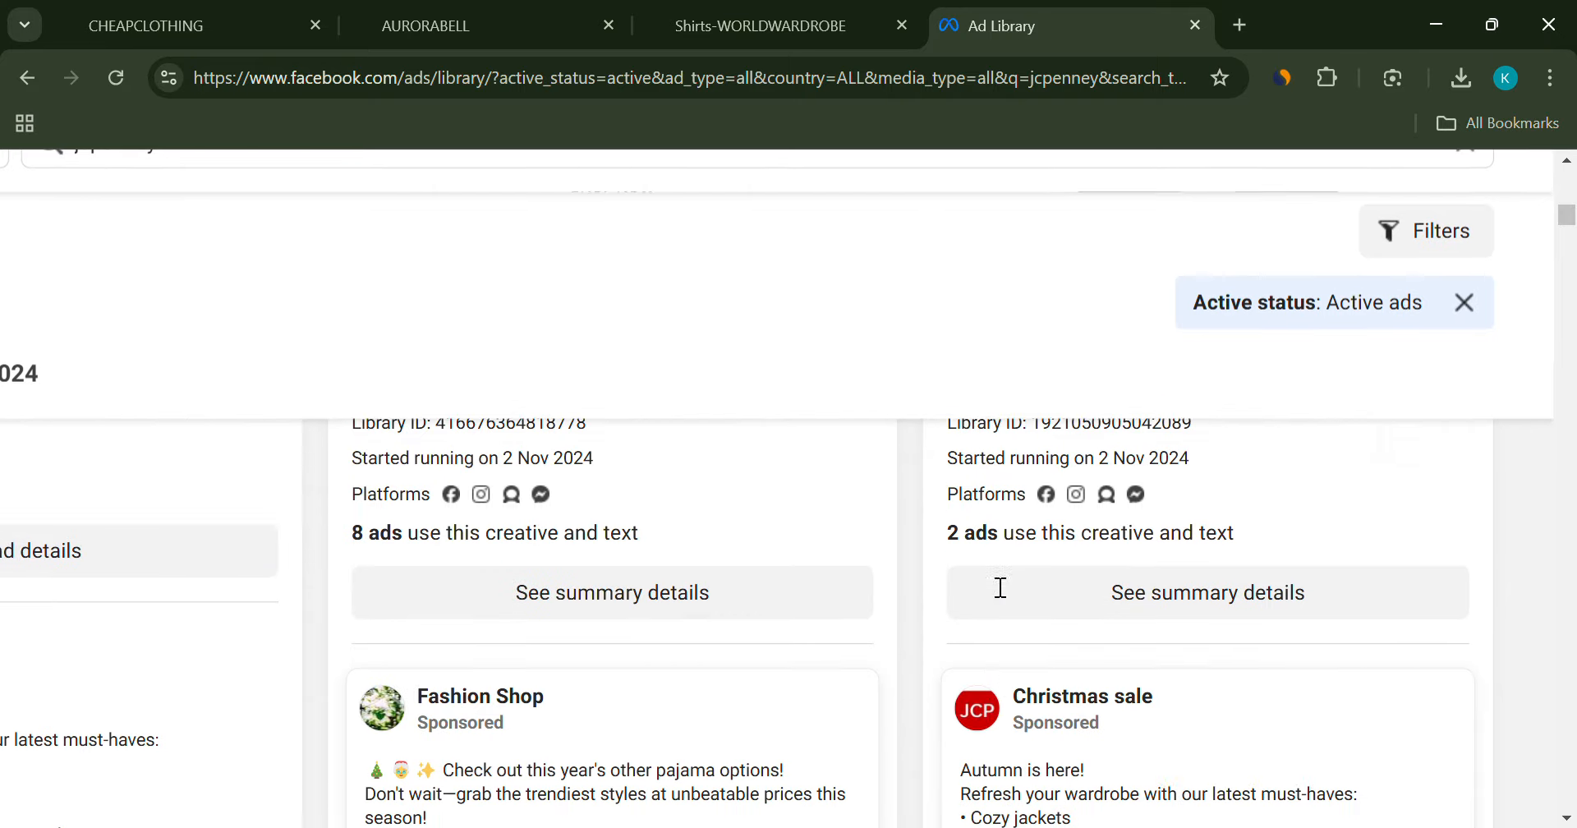
scroll("down", 3)
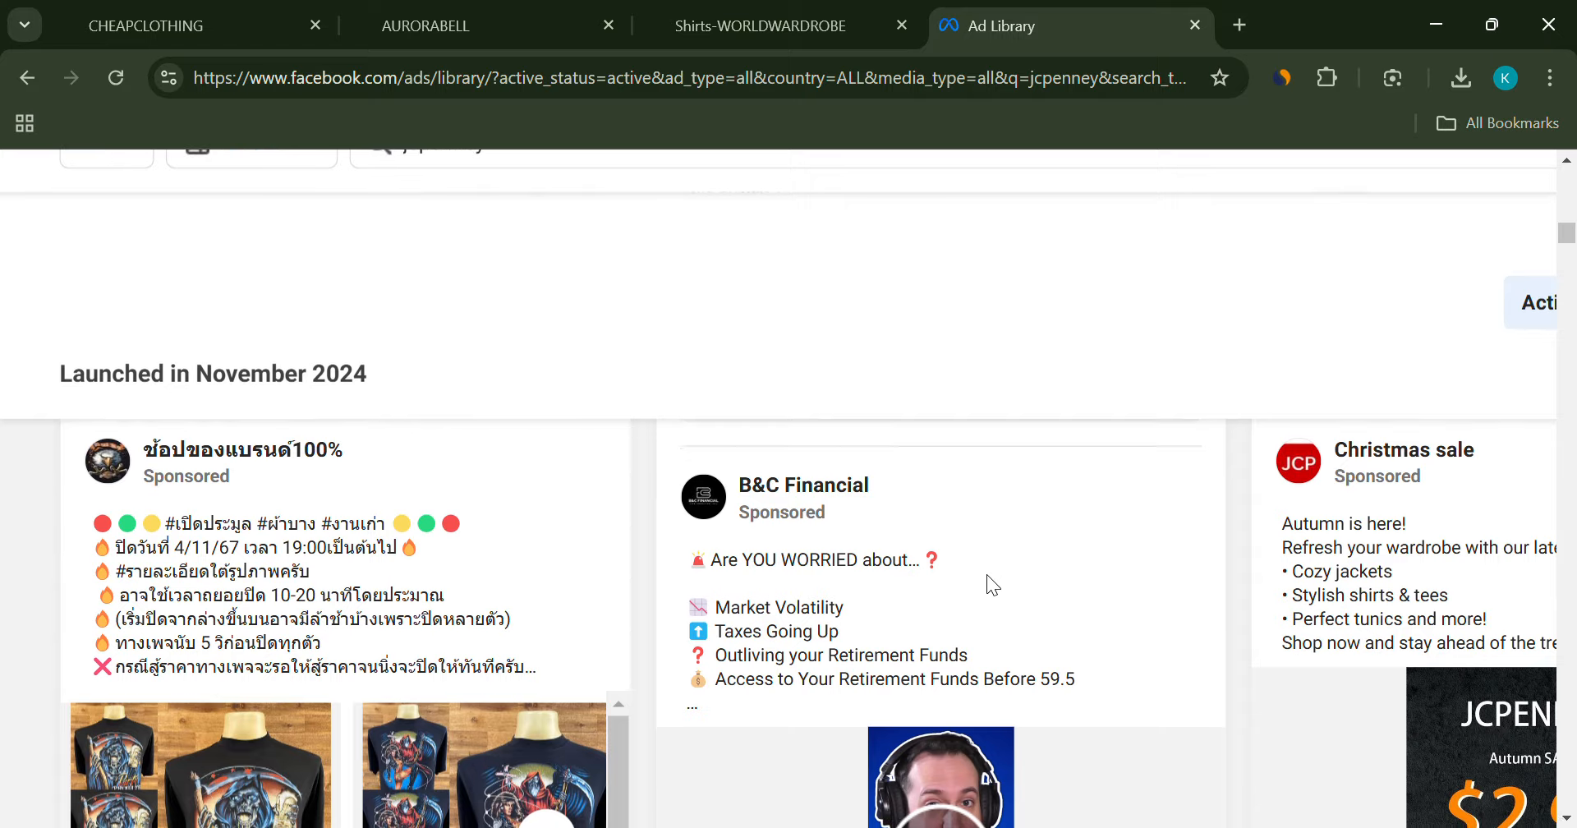
scroll("down", 3)
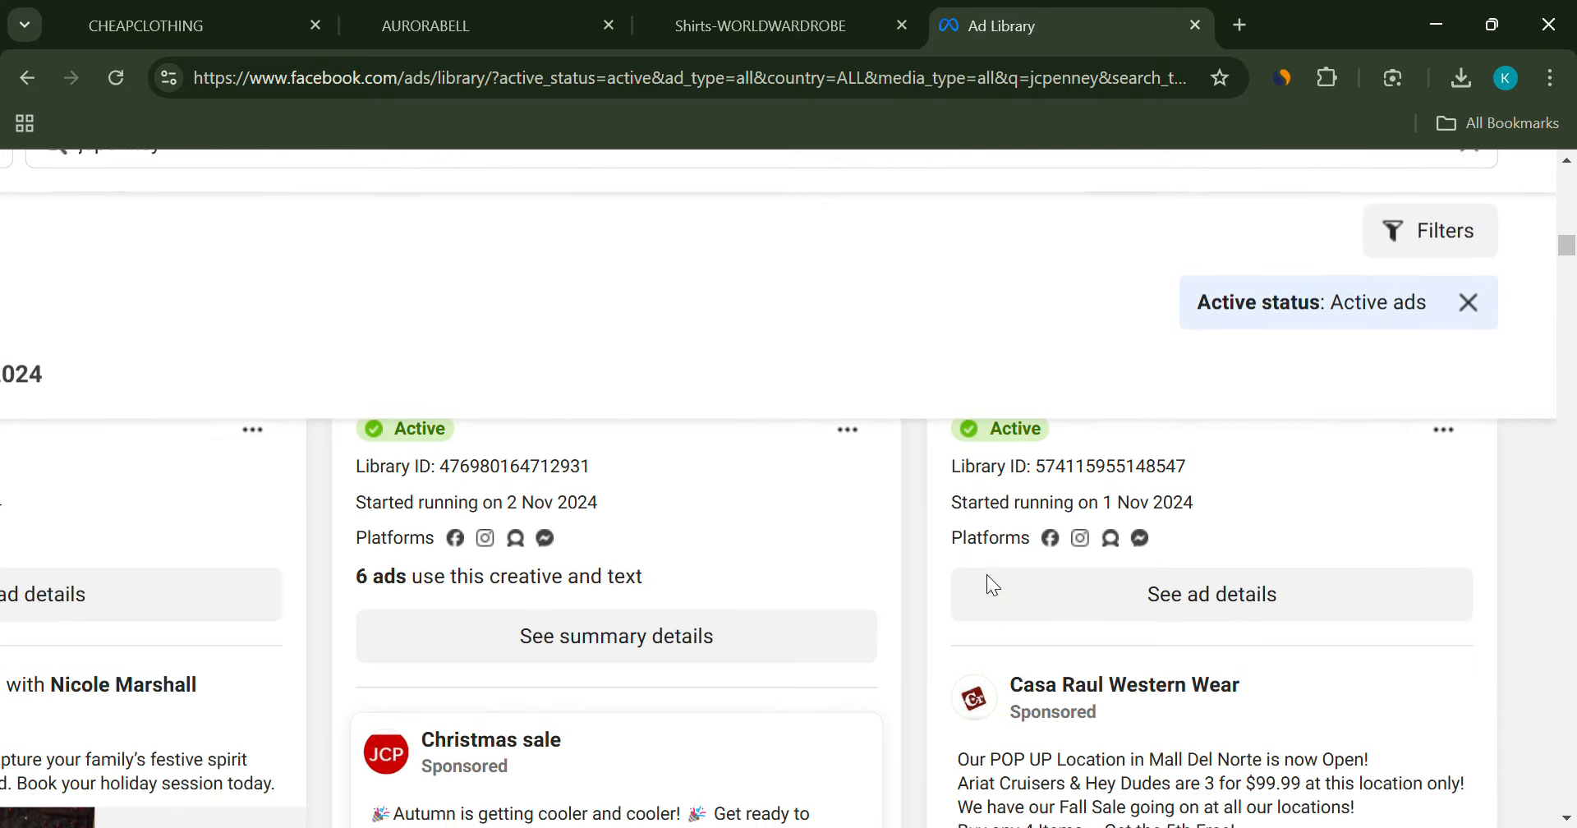
scroll("down", 3)
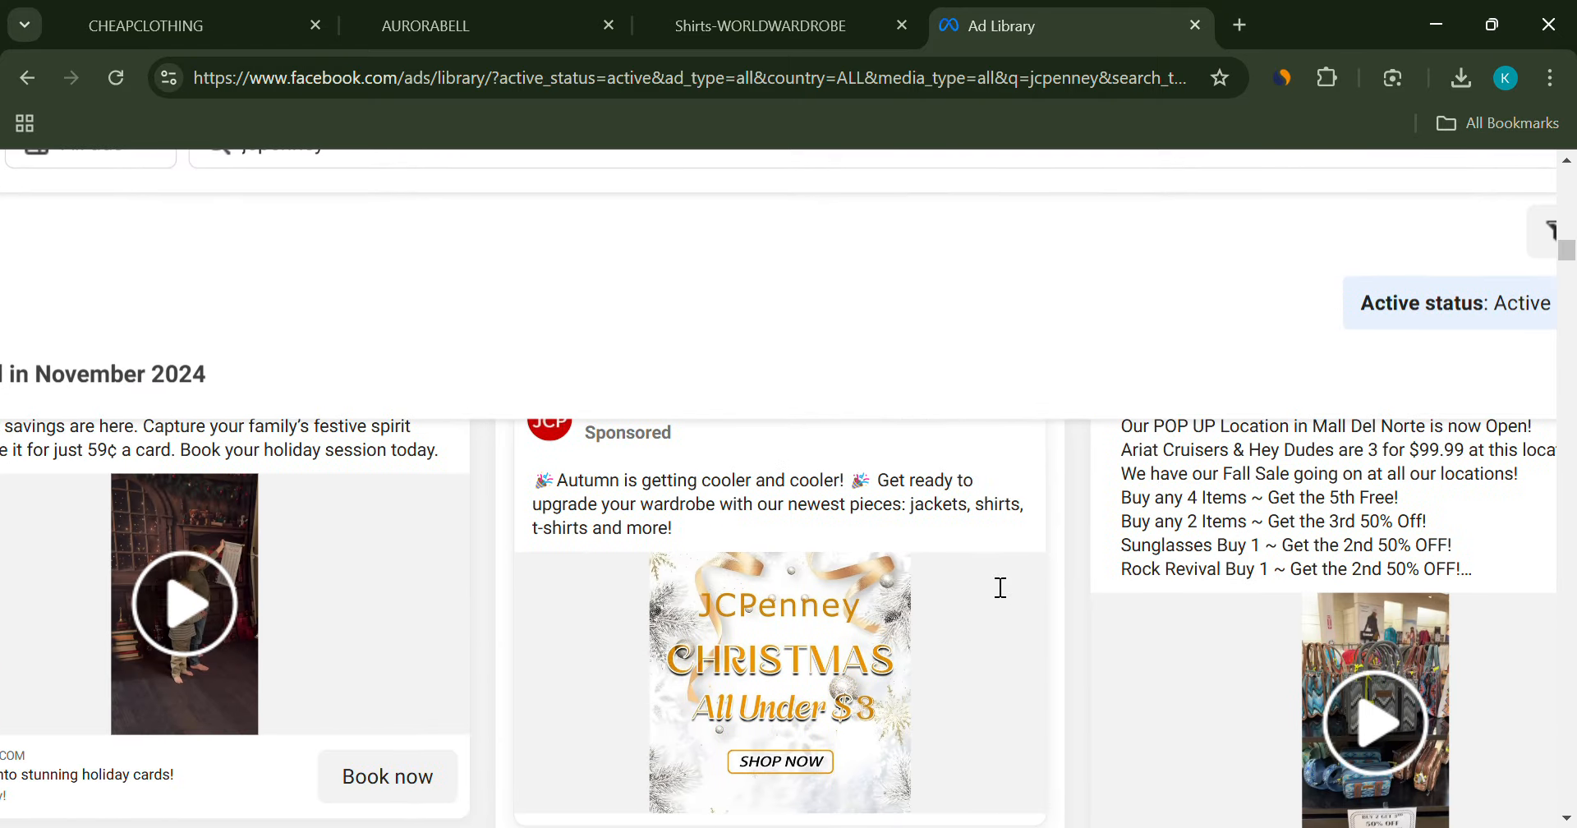
scroll("down", 3)
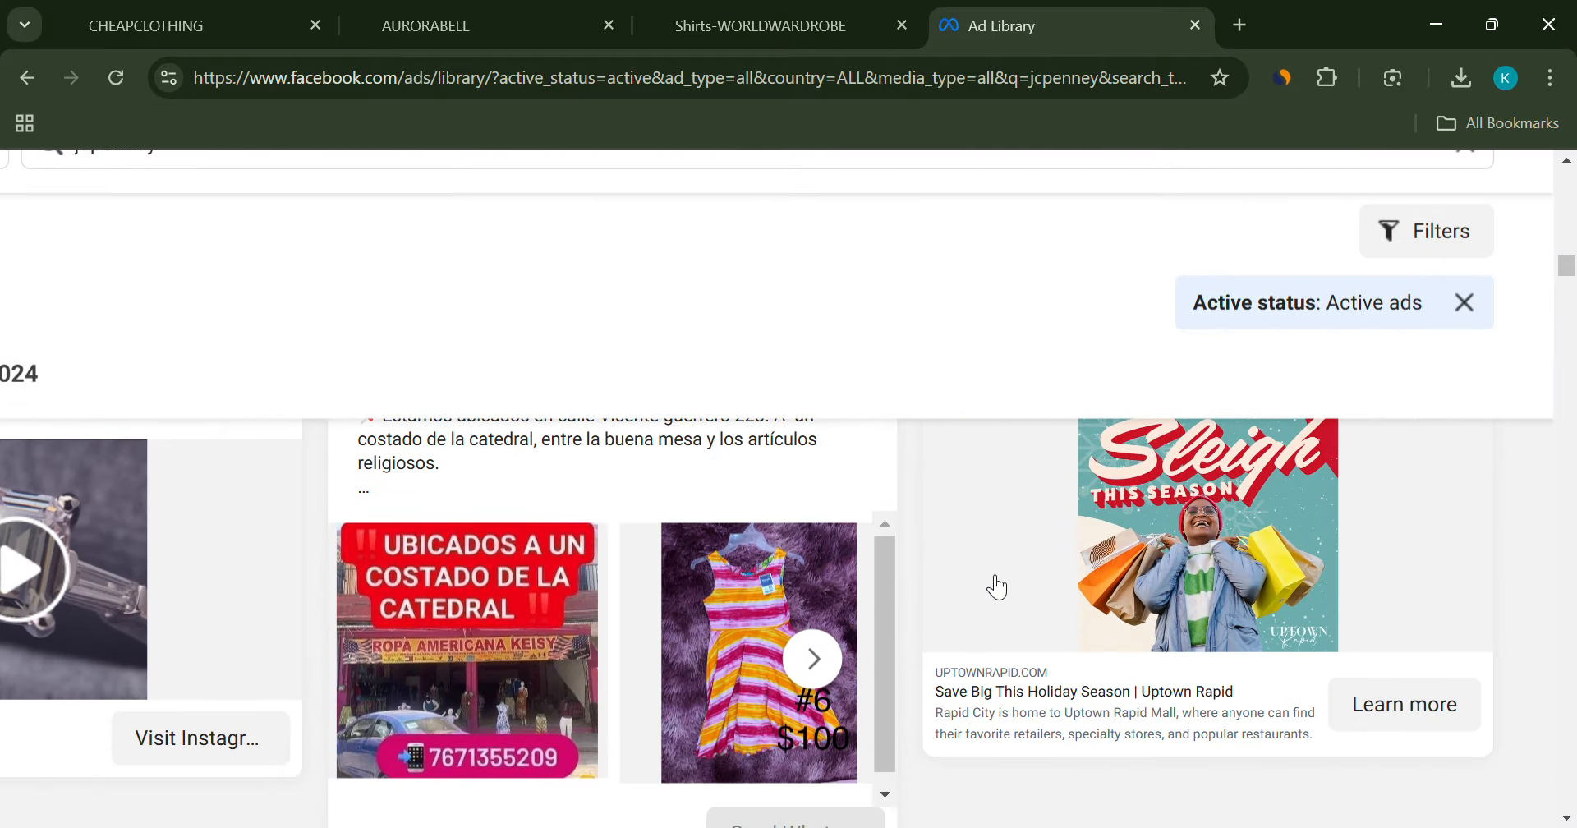
scroll("up", 3)
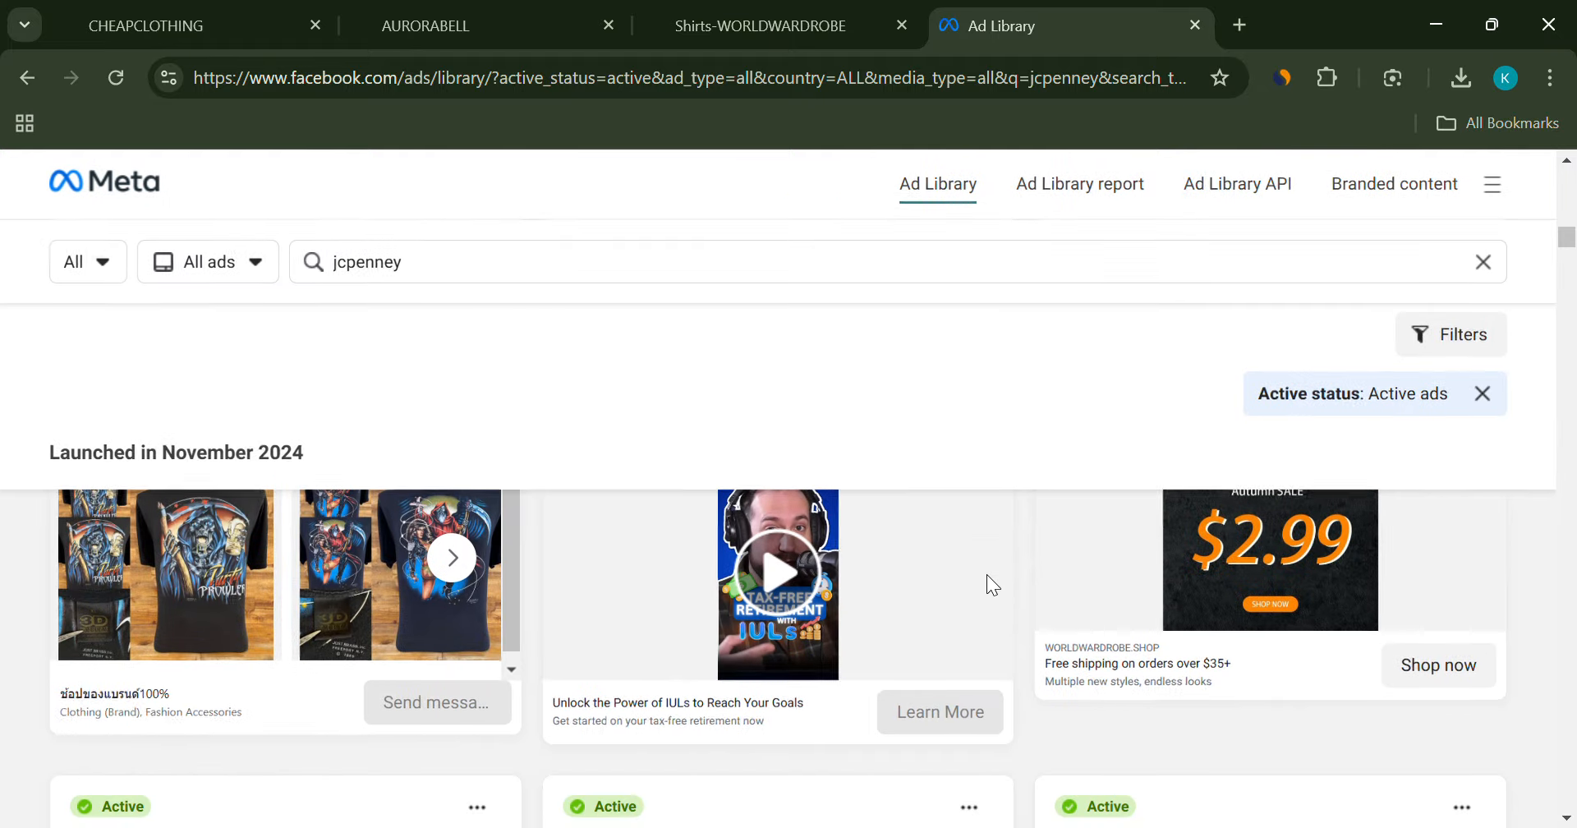
scroll("down", 3)
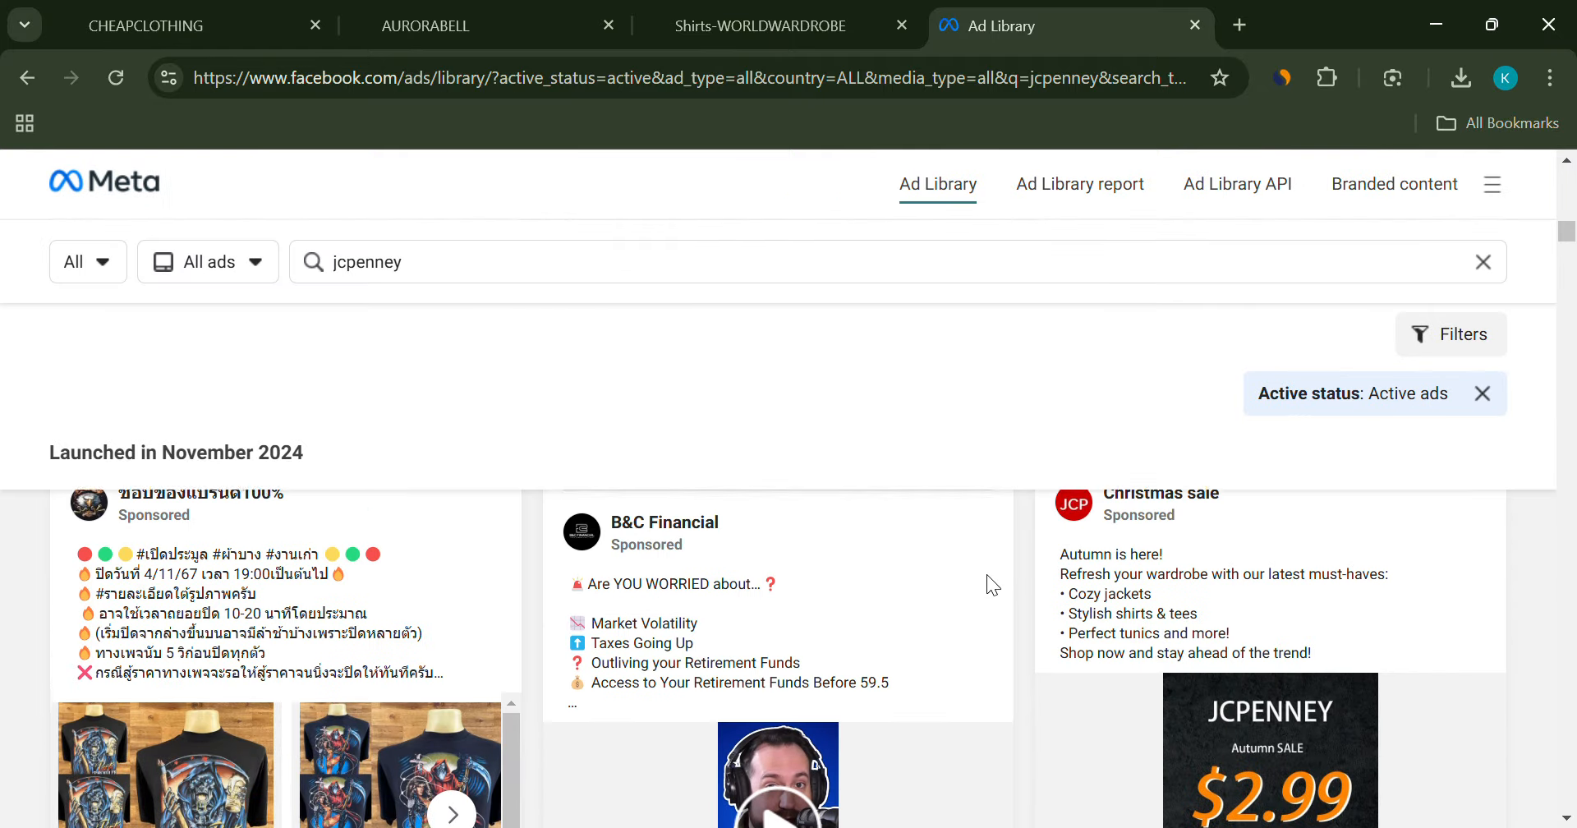
scroll("down", 3)
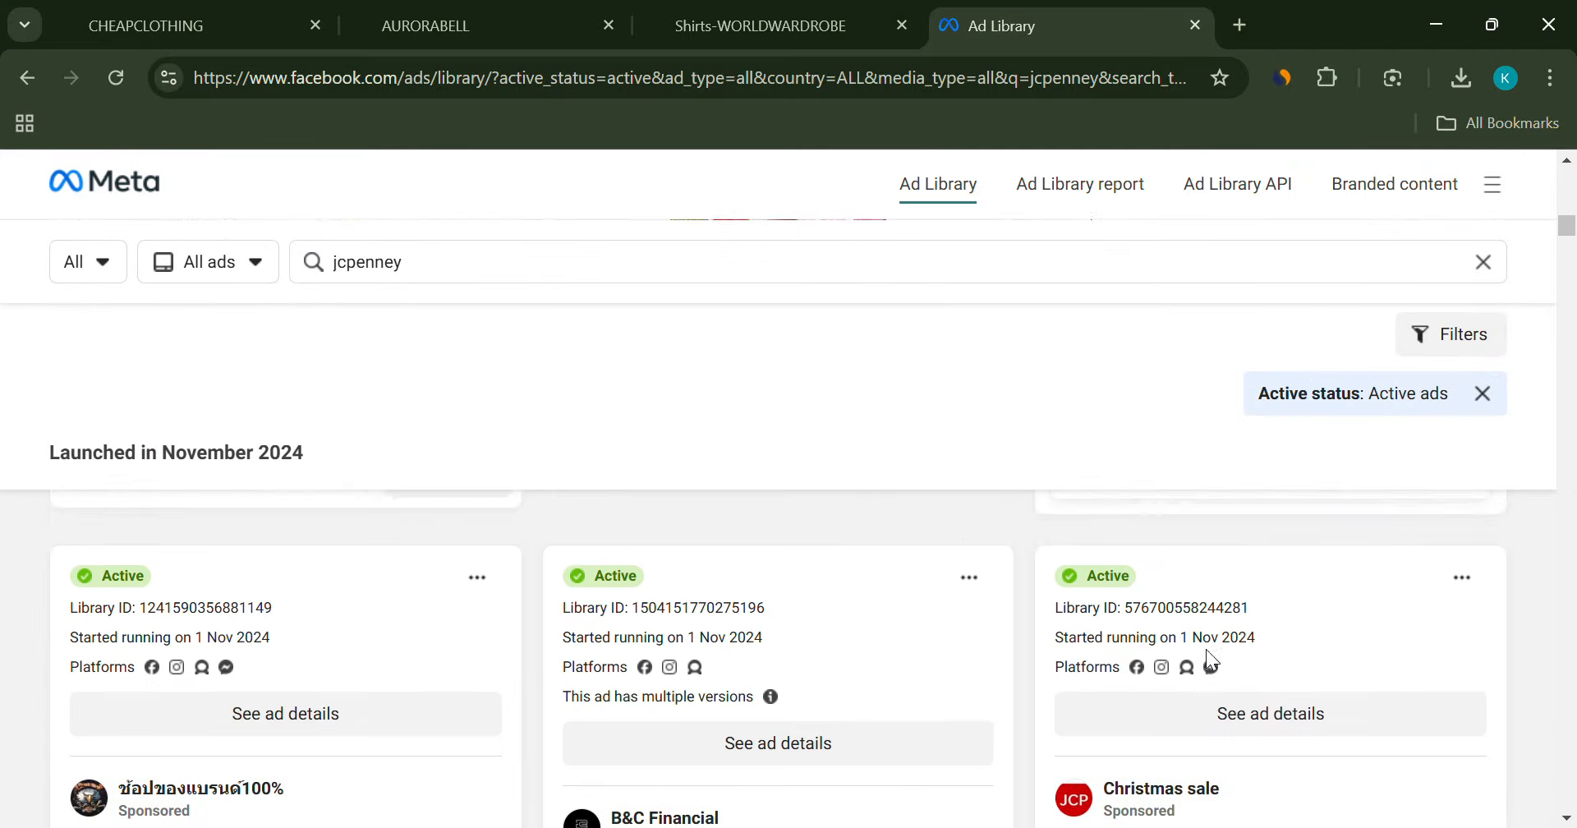
scroll("down", 3)
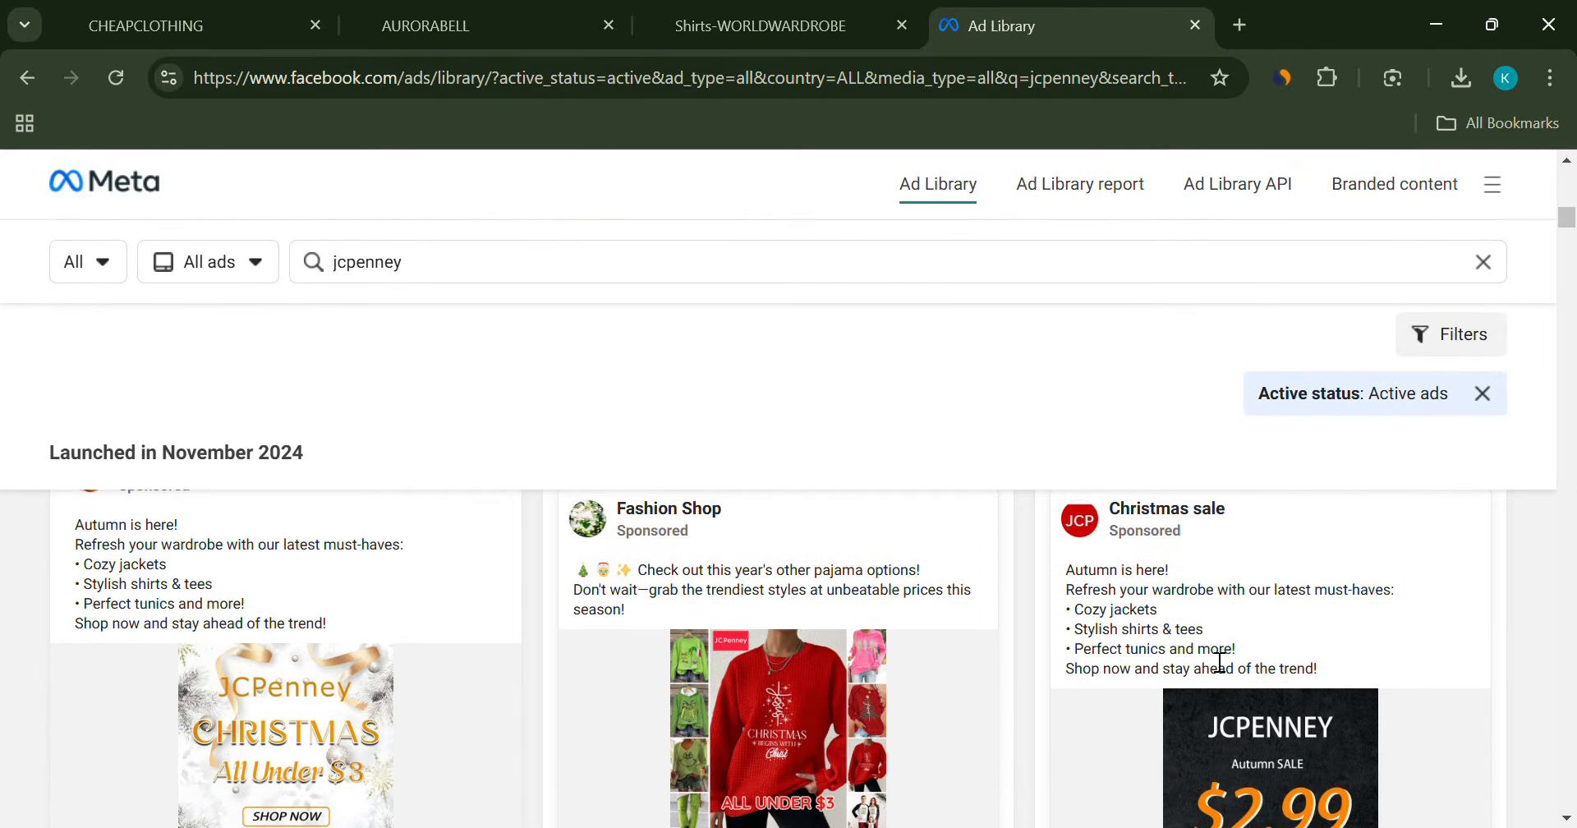
scroll("down", 3)
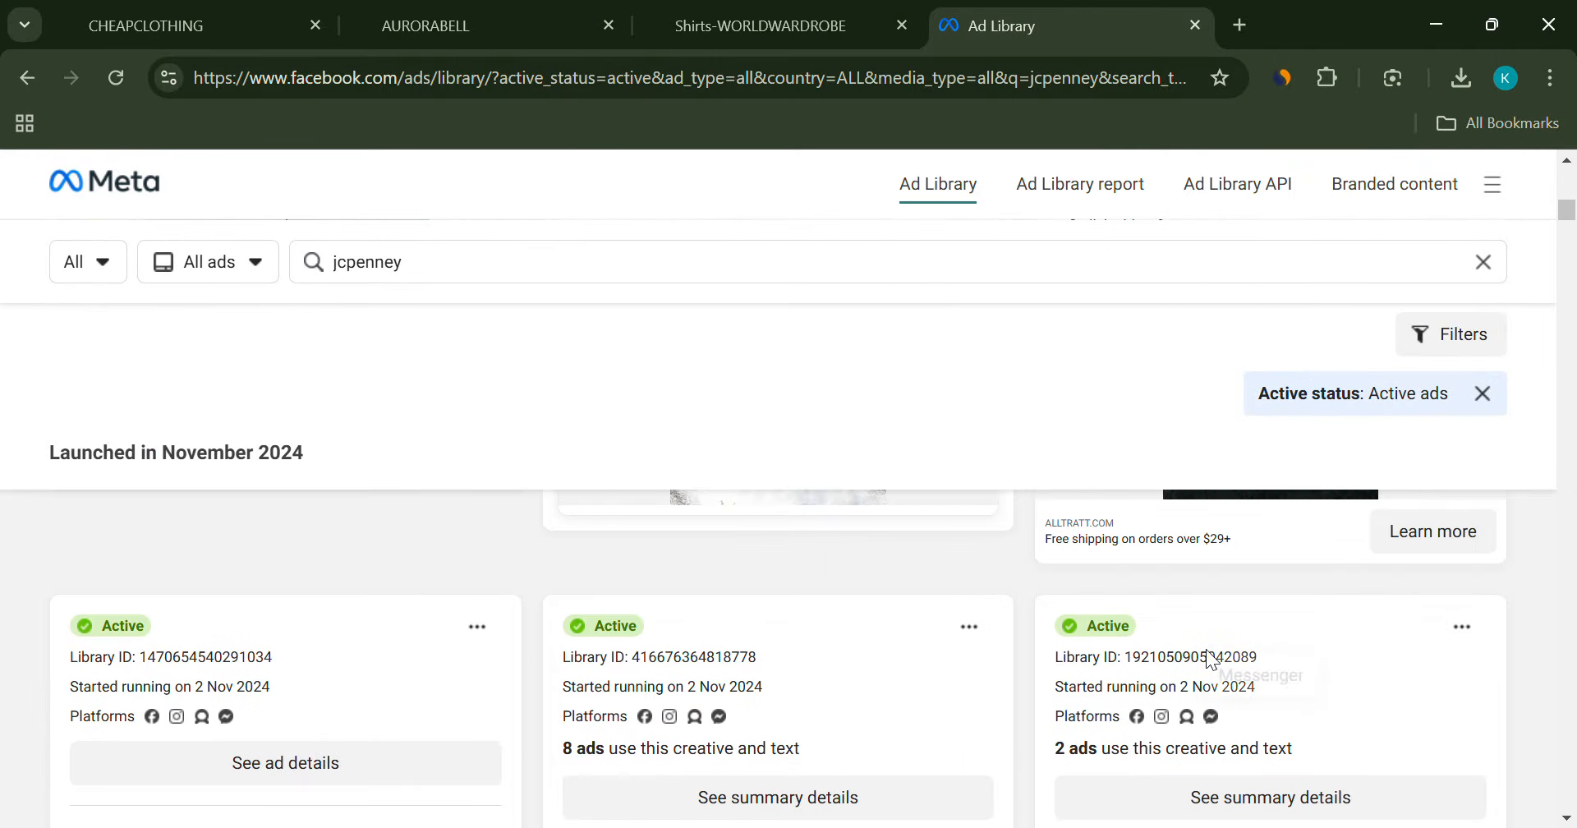
scroll("down", 3)
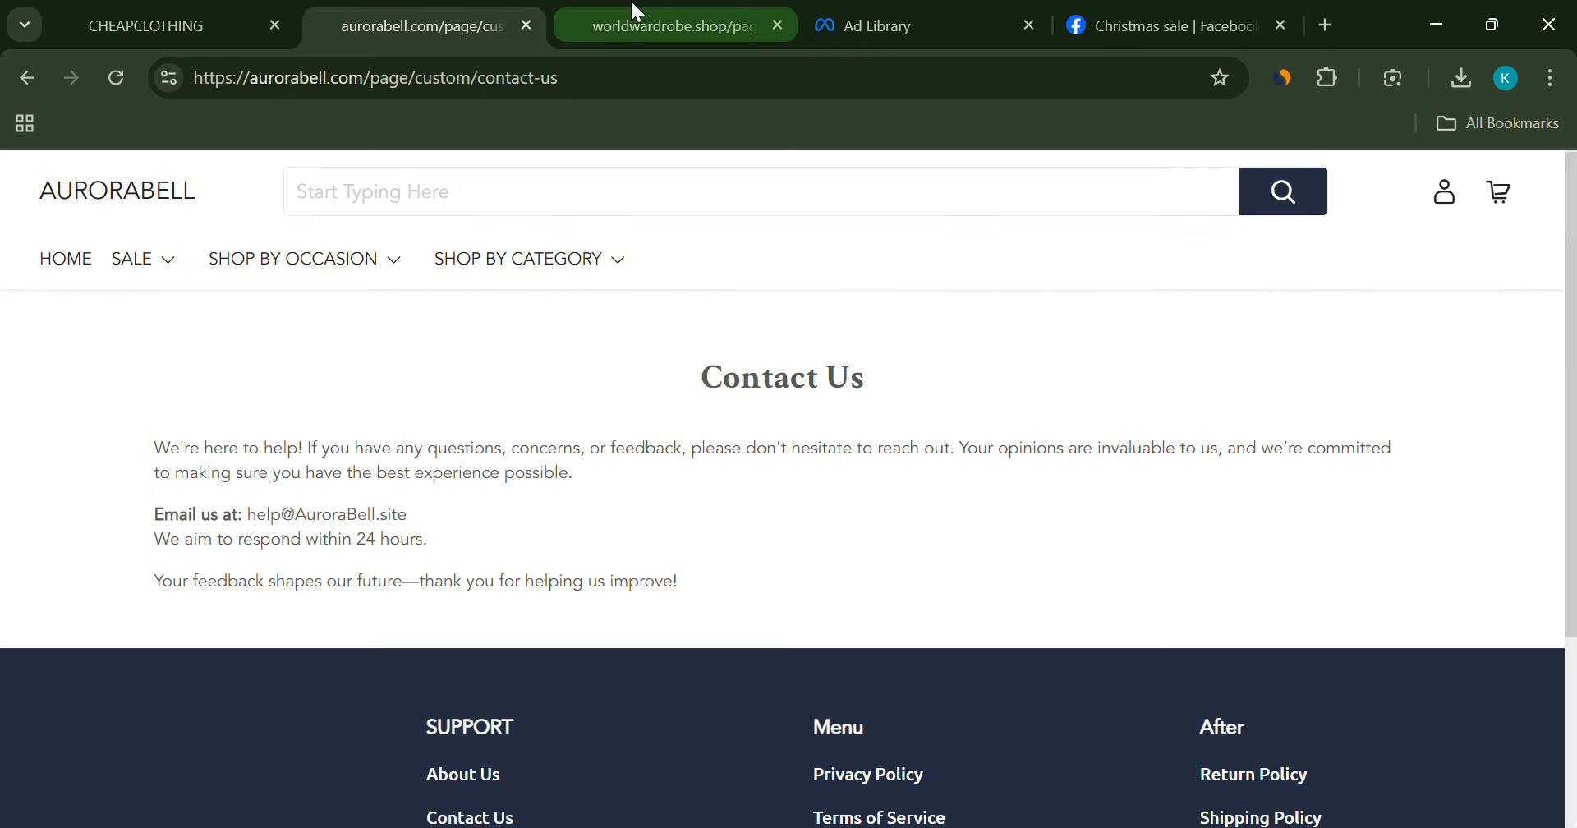
- Review the WORLDWARDROBE and AURORABELL contact pages, then the CHEAPCLOTHING storefront
left_click(674, 25)
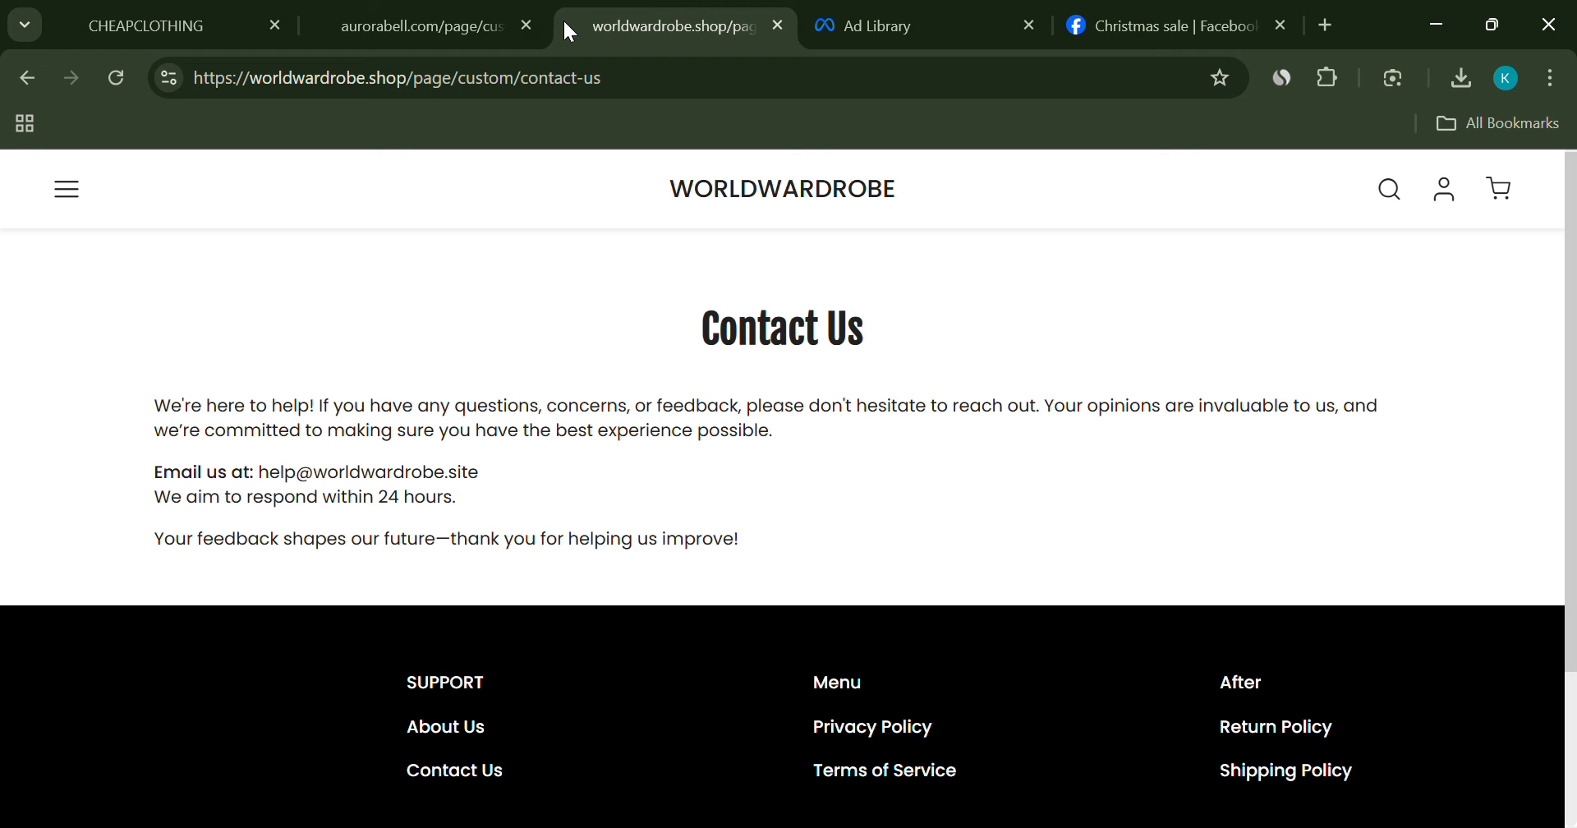
left_click(423, 24)
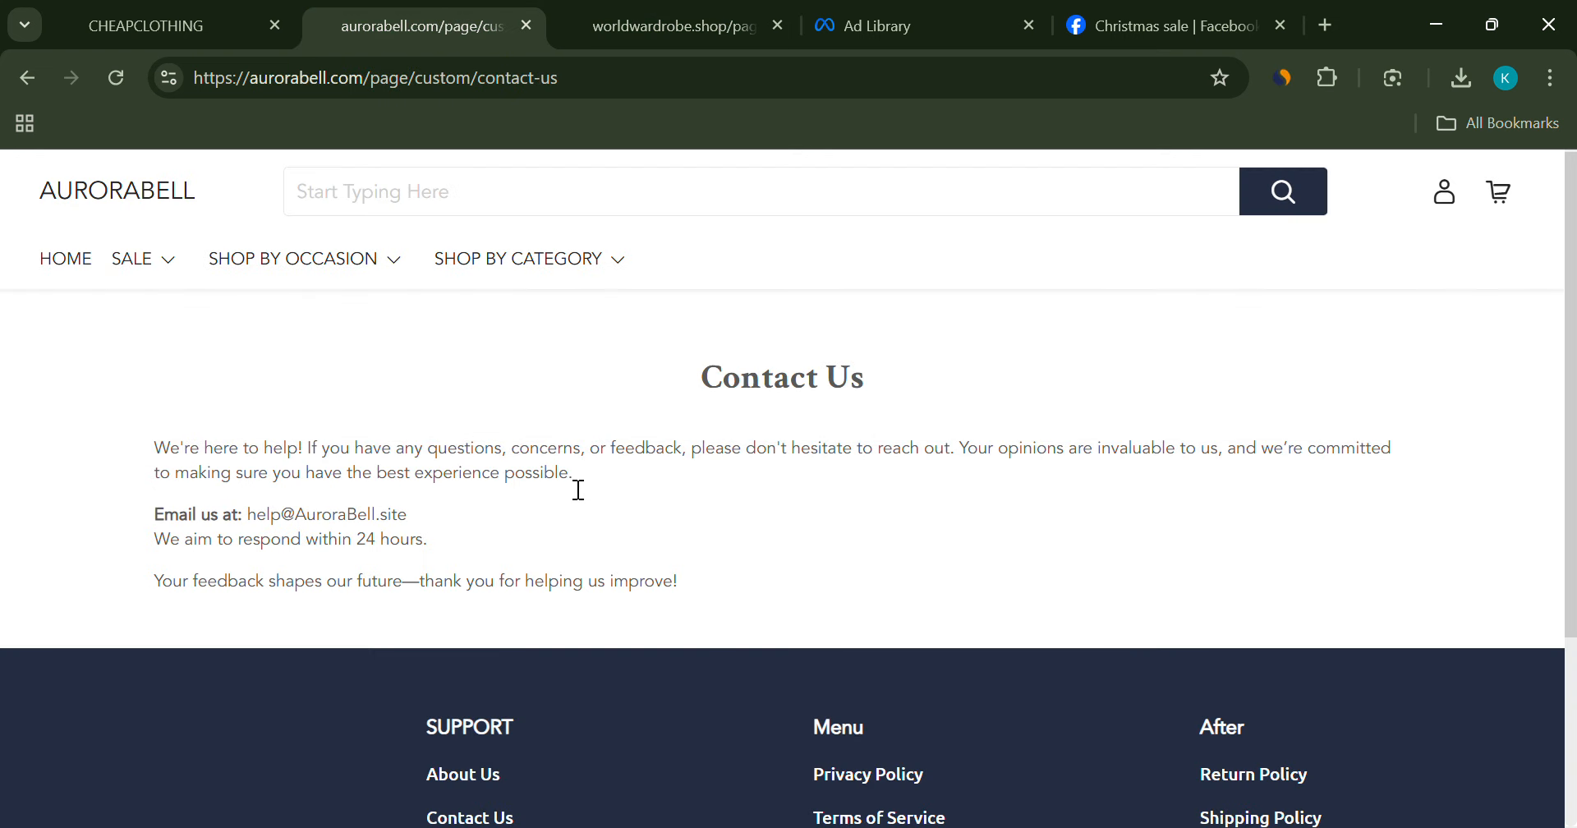
left_click(151, 25)
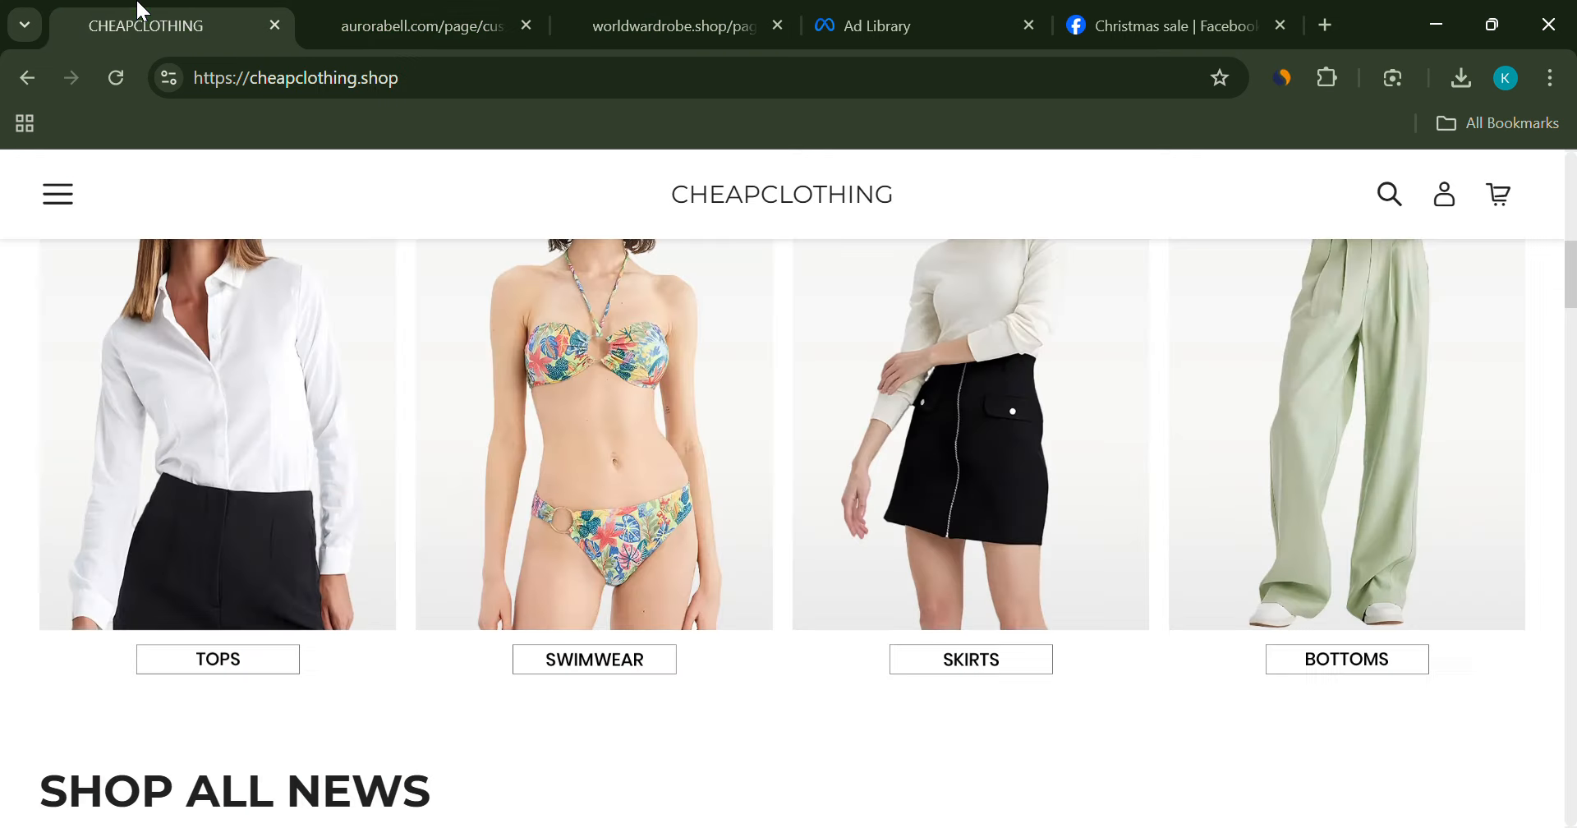
scroll("down", 3)
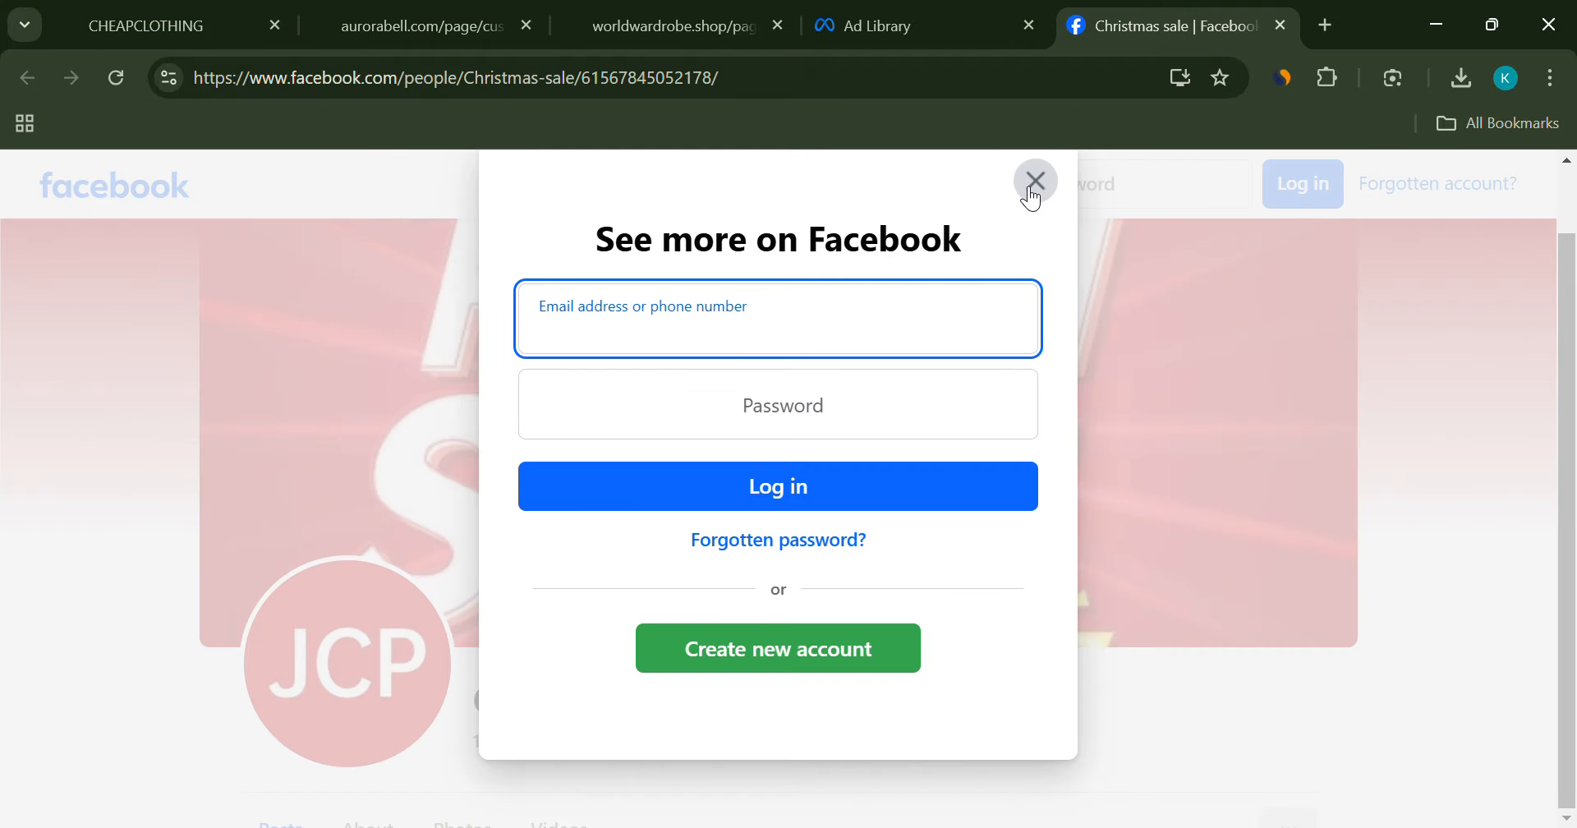
- Dismiss the sign-in prompt on the Christmas sale page and scroll the WORLDWARDROBE contact page
left_click(1035, 182)
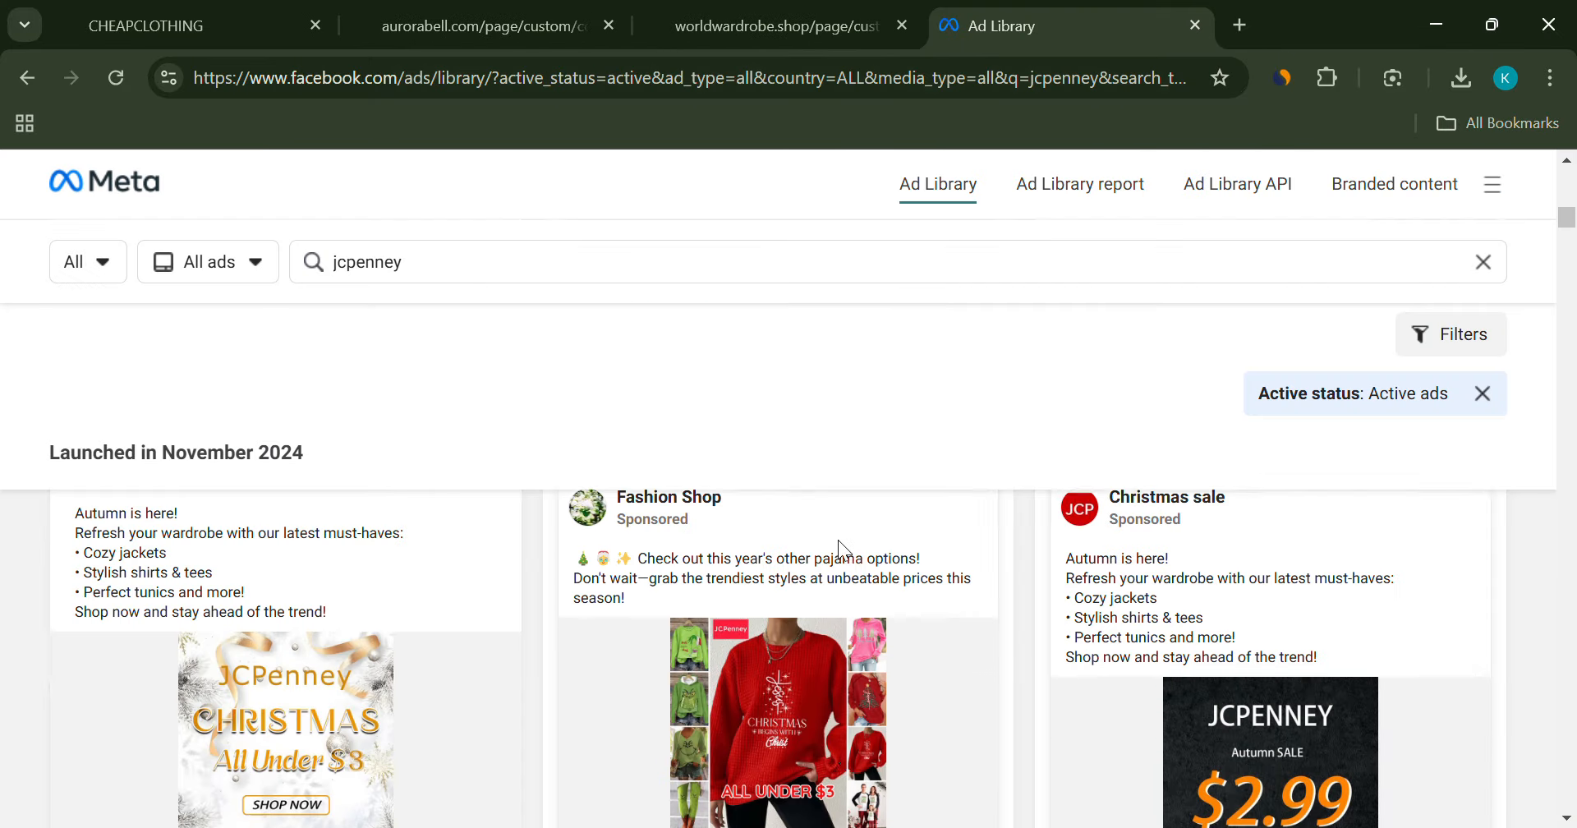
scroll("down", 3)
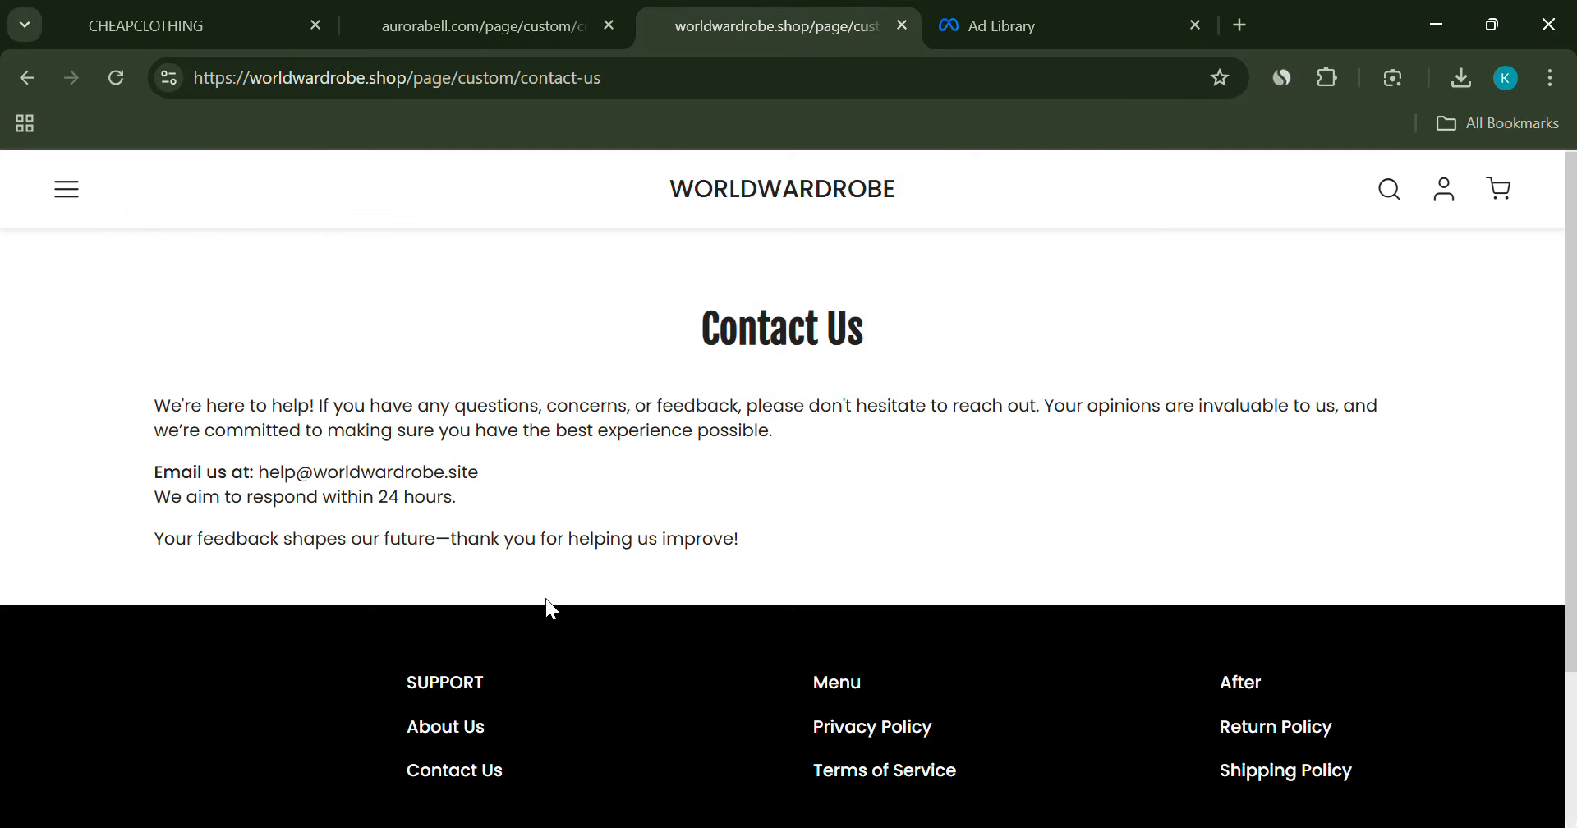
mouse_move(515, 695)
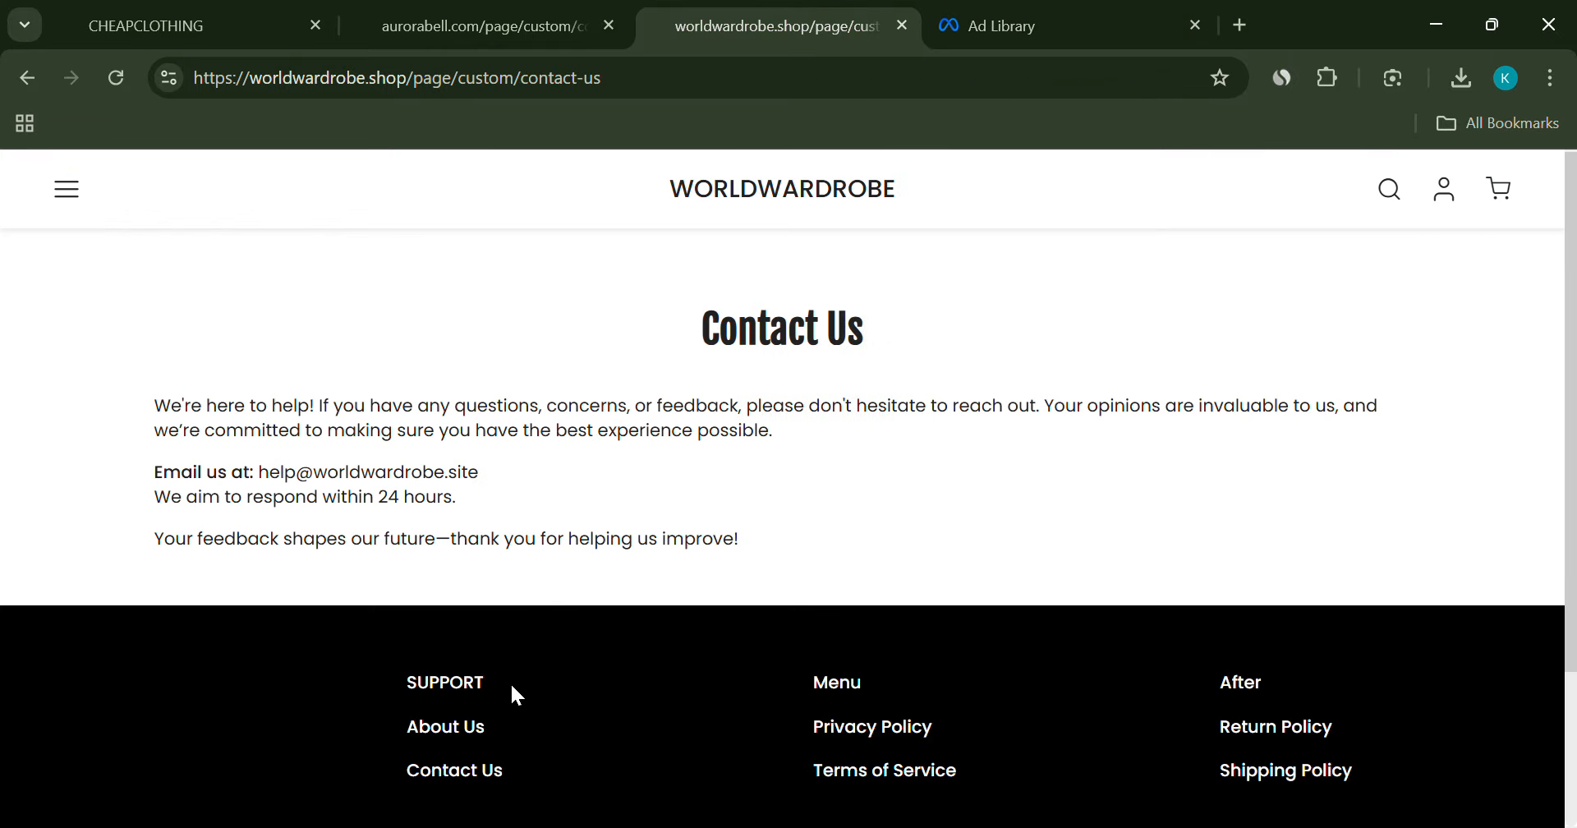
mouse_move(433, 664)
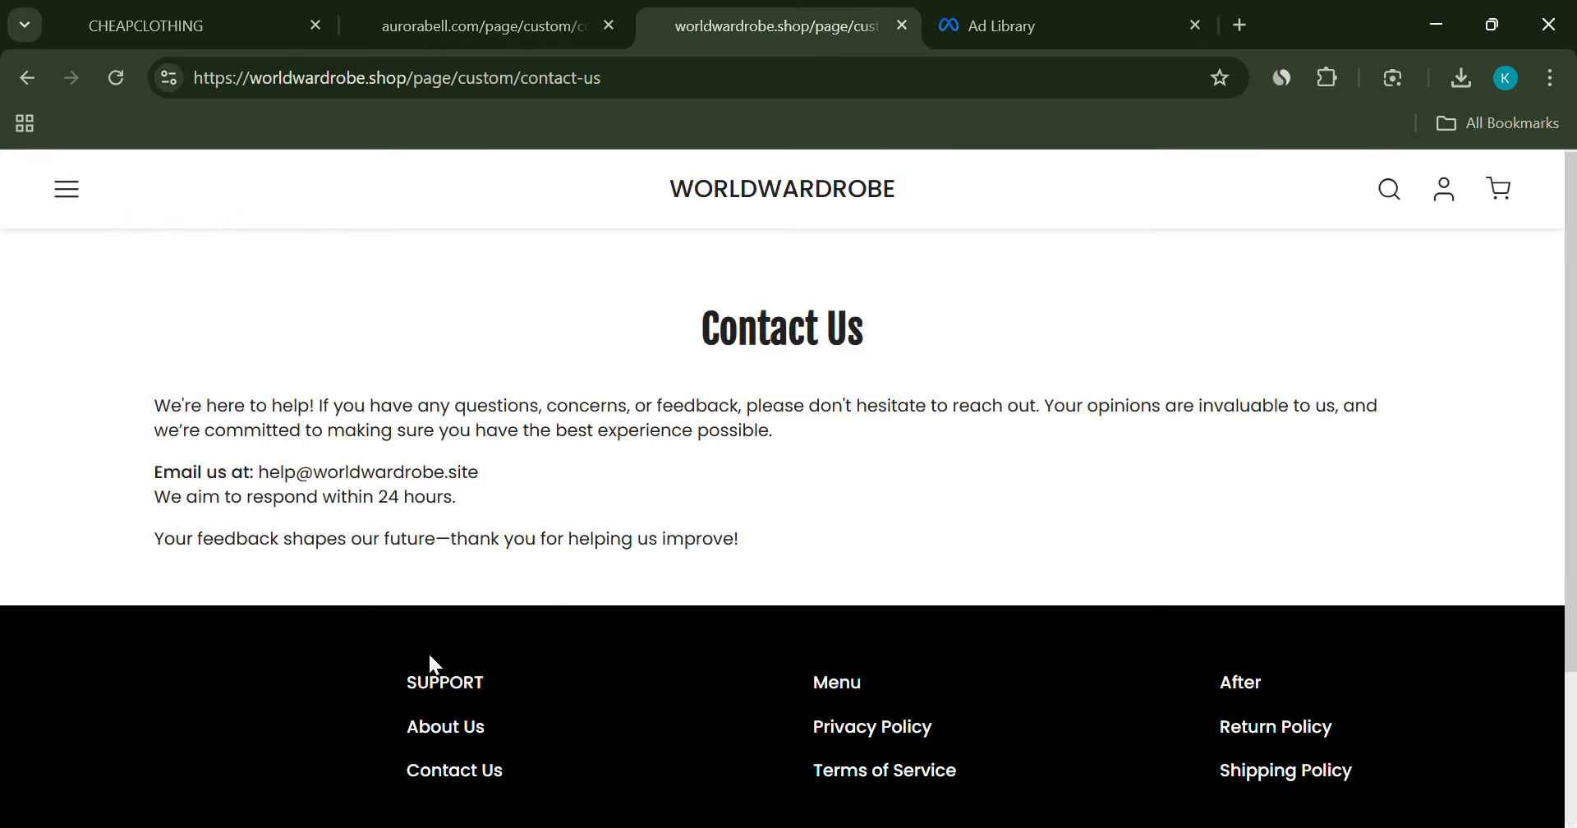
mouse_move(453, 729)
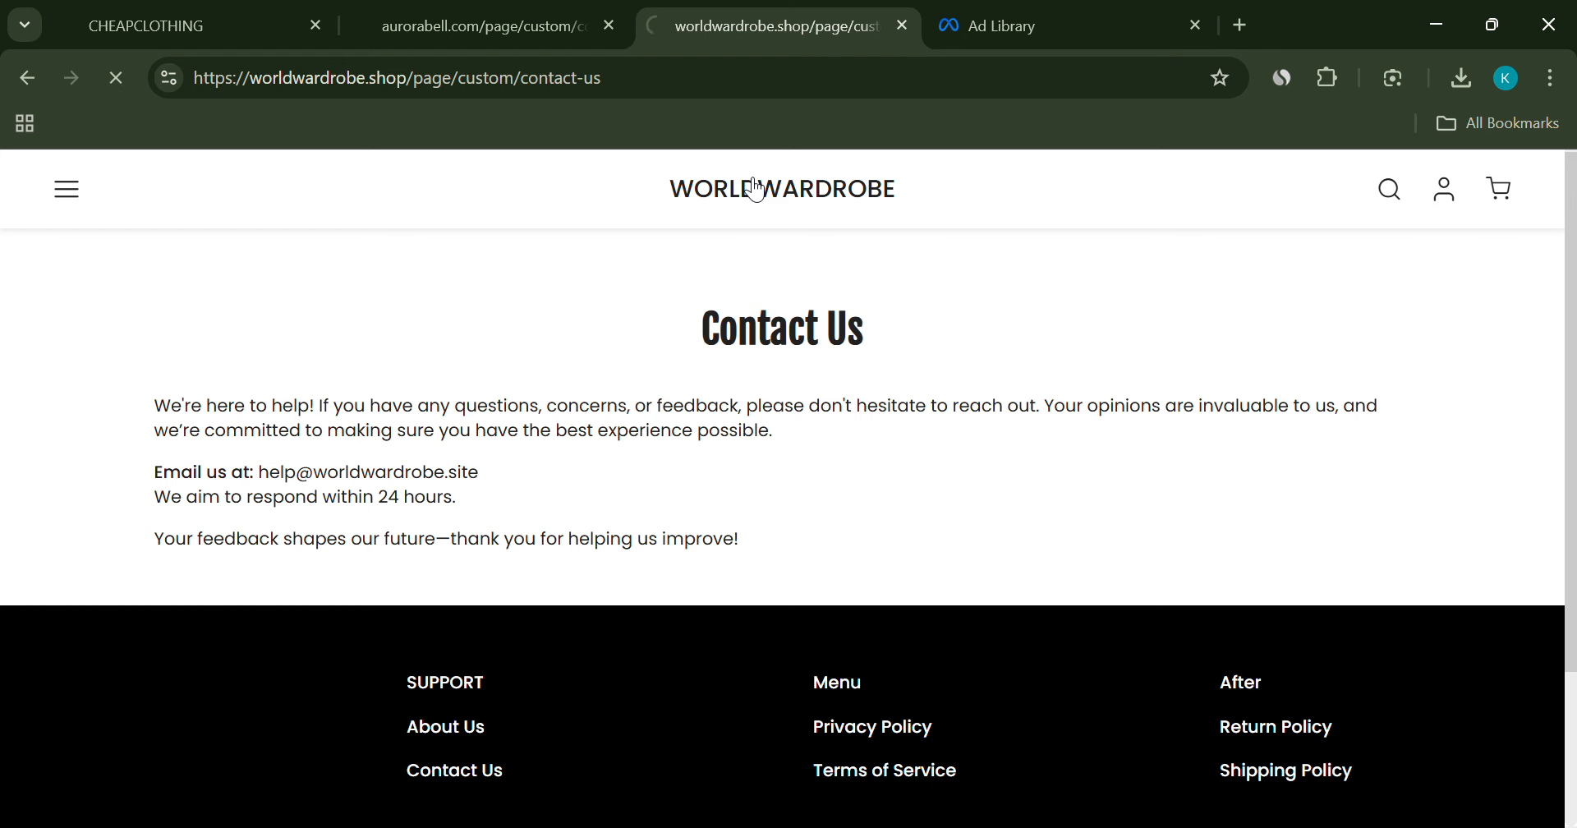
- Go to the WORLDWARDROBE home page with its 'Up To 30% Off' banner via the header logo
left_click(780, 189)
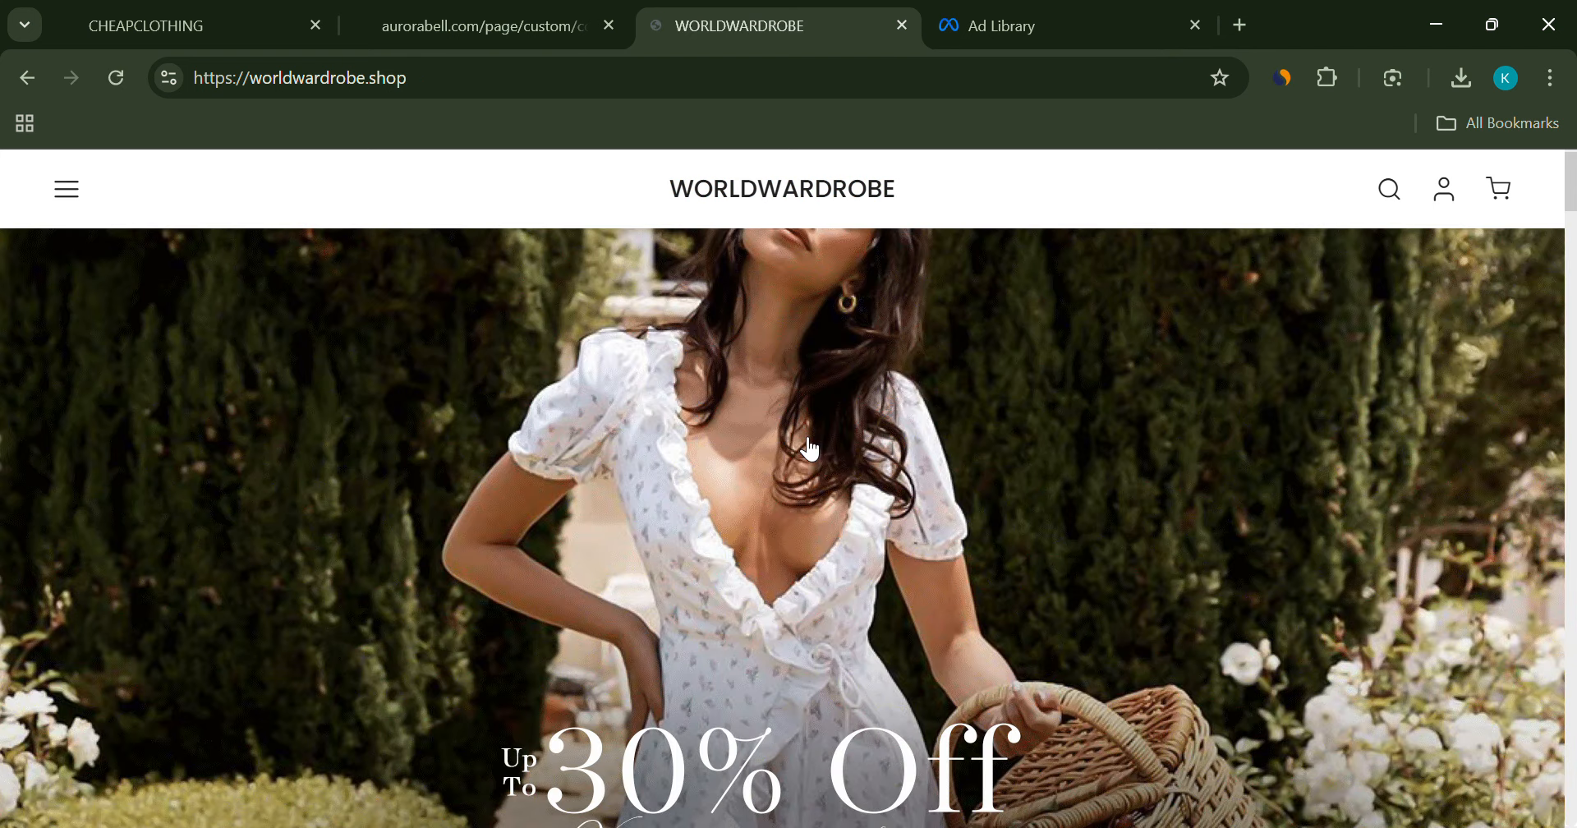